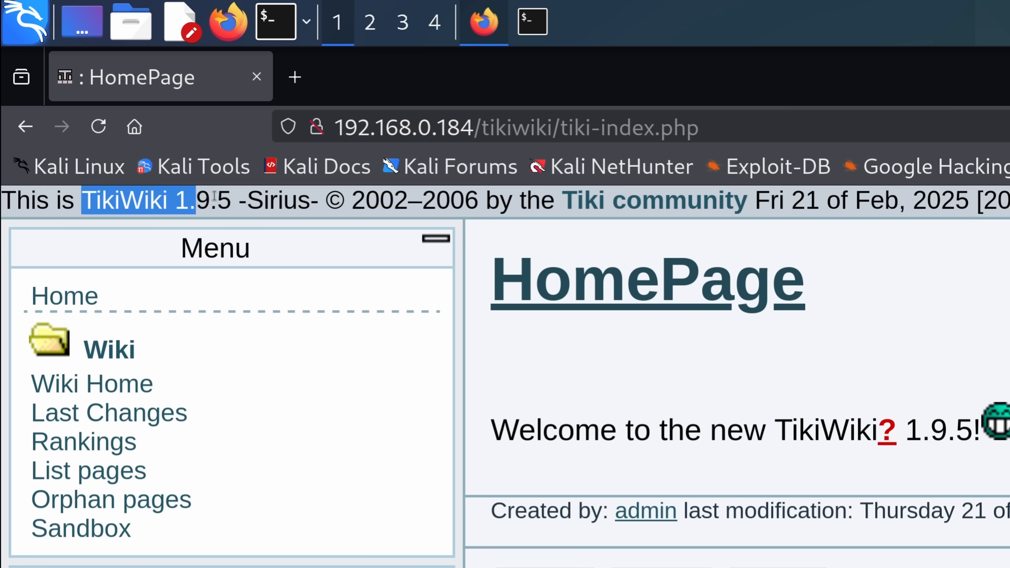
# Run searchsploit tikiwiki and pick the tiki-graph_formula.php command execution exploit from the results
pyautogui.moveTo(212, 200); pyautogui.dragTo(245, 200)
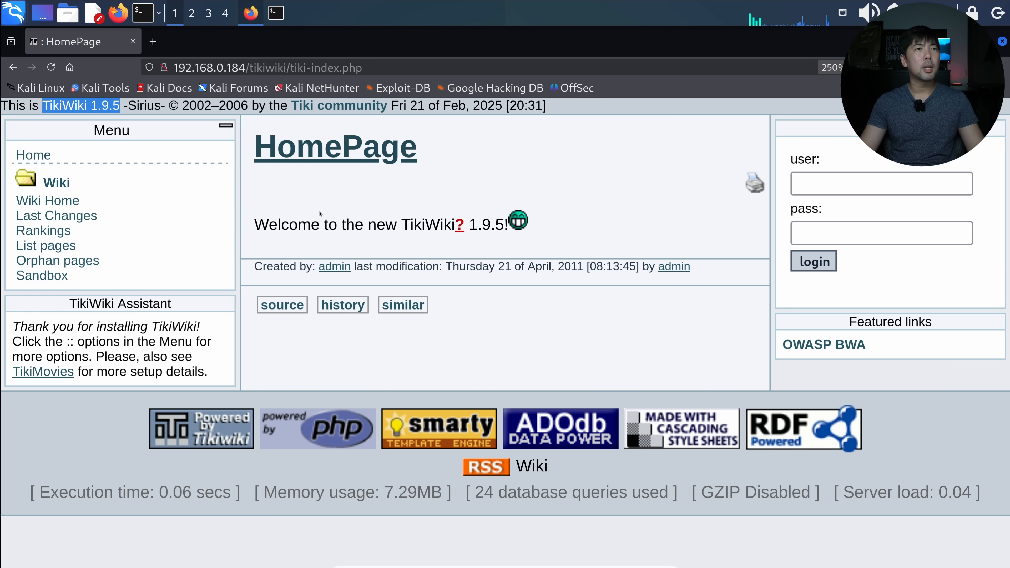
pyautogui.click(276, 12)
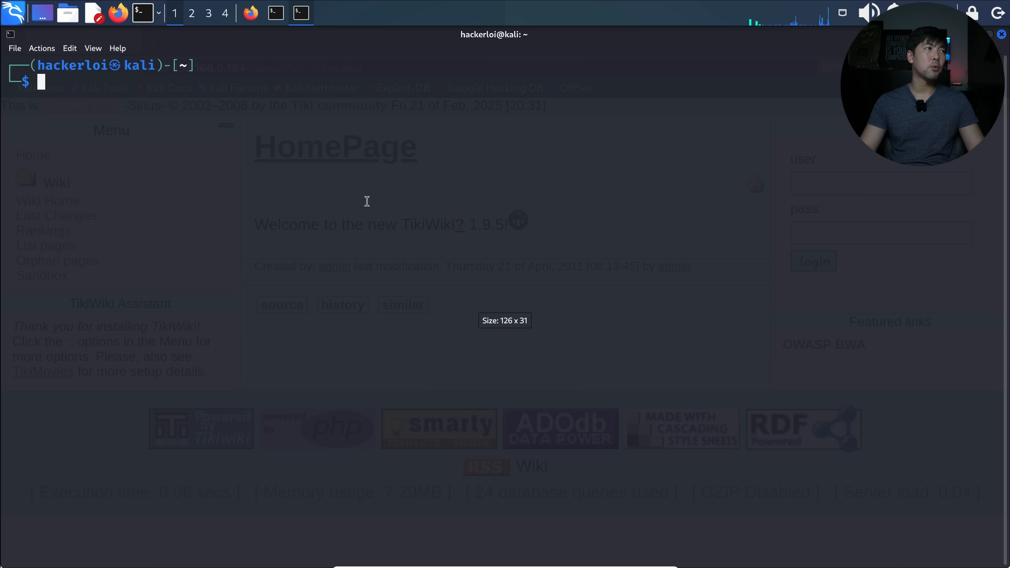
pyautogui.write('searchsploit tikiwiki')
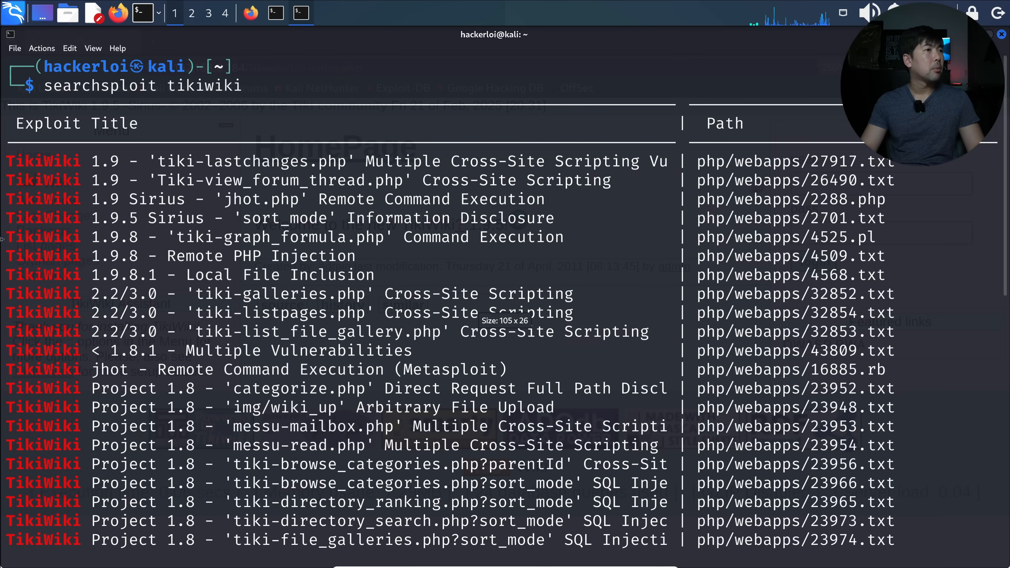
pyautogui.doubleClick(274, 237)
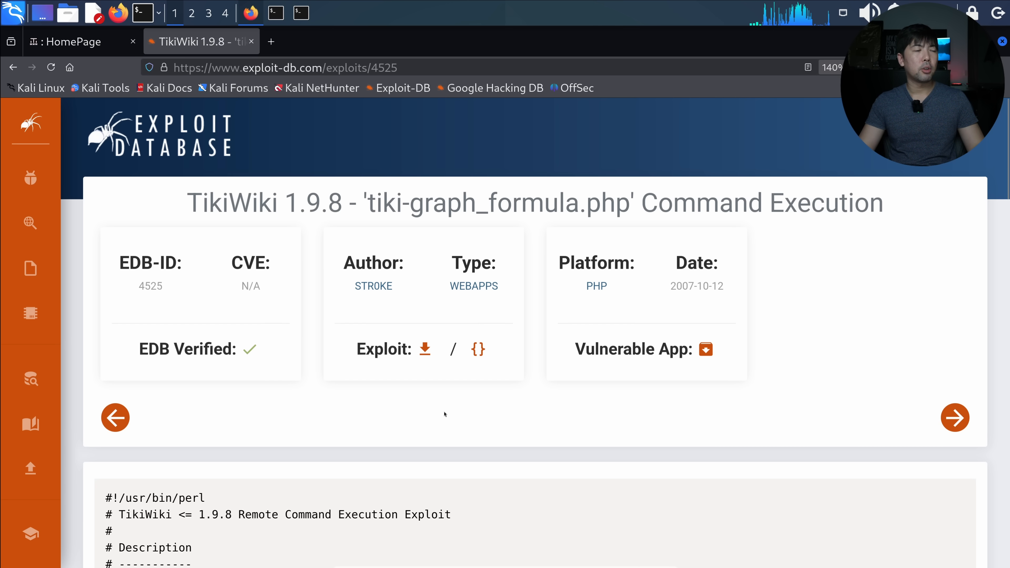
# Scroll through the exploit's Perl source and highlight the malicious request line and its URL payload
pyautogui.scroll(-3)
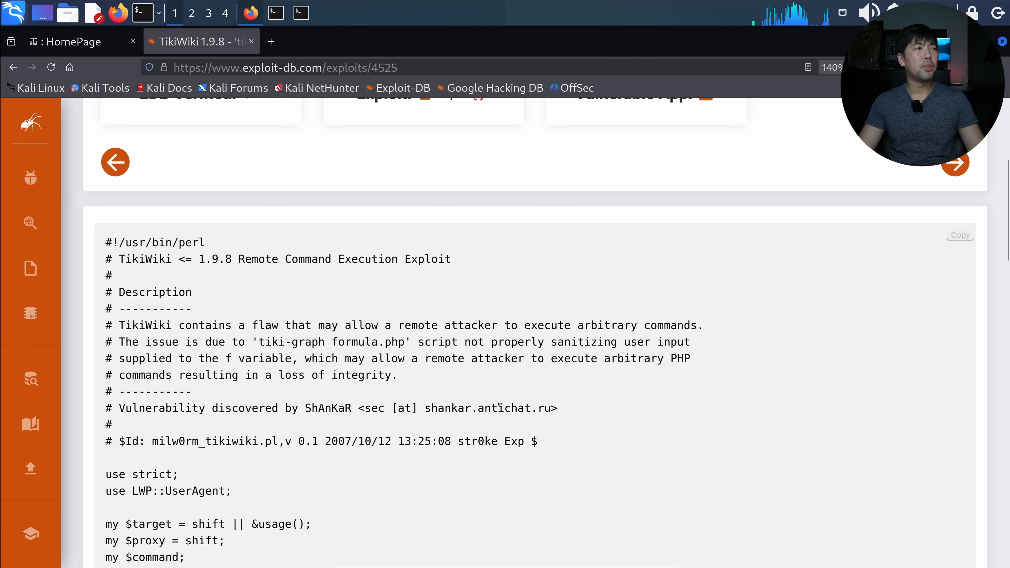
pyautogui.scroll(-3)
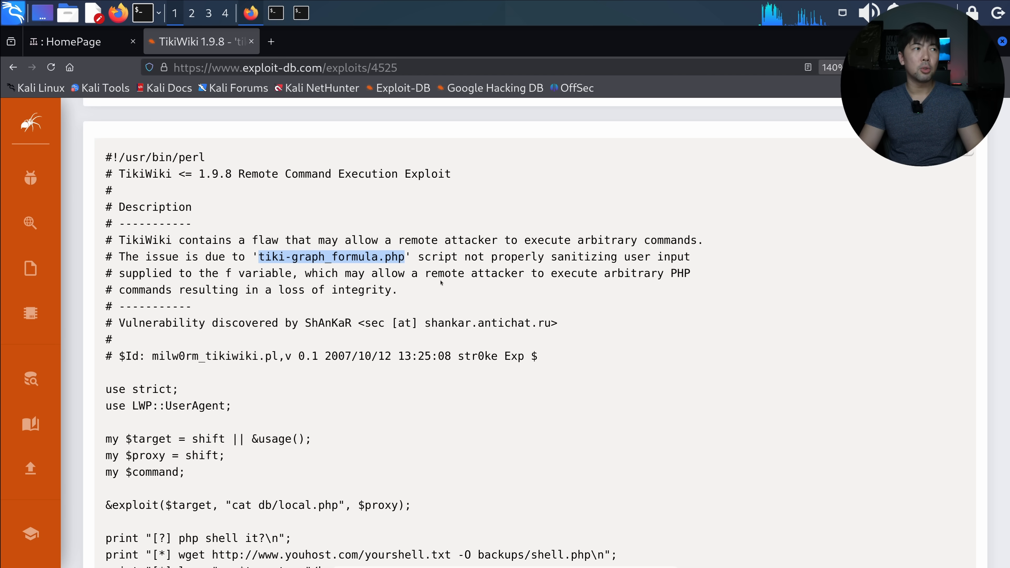
pyautogui.scroll(-3)
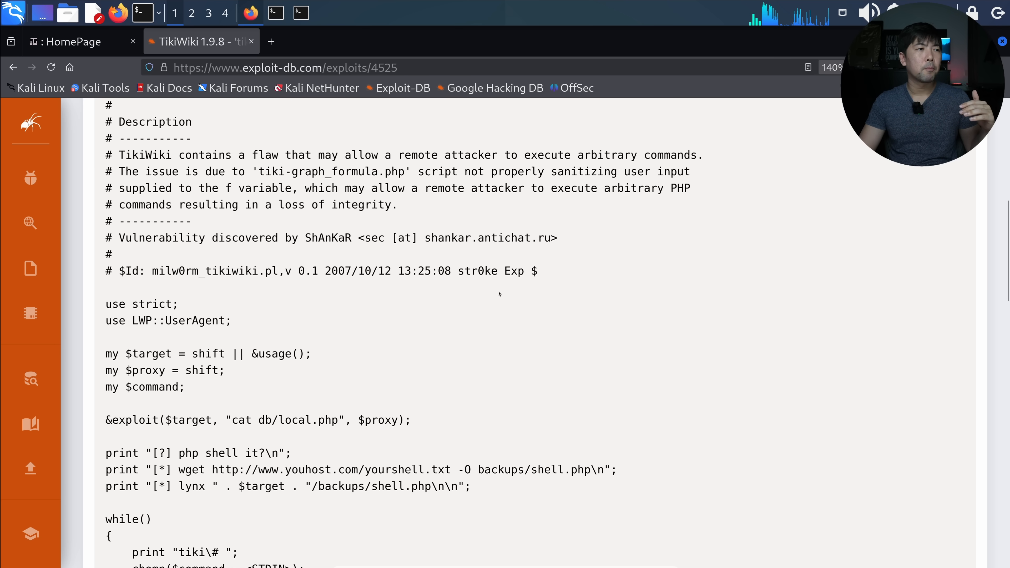
pyautogui.scroll(-3)
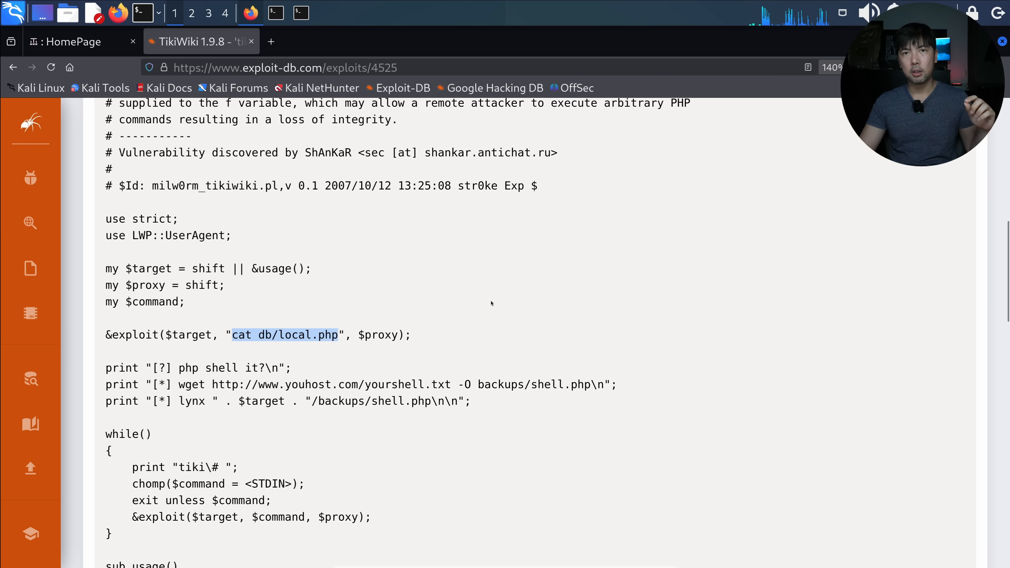
pyautogui.moveTo(642, 258)
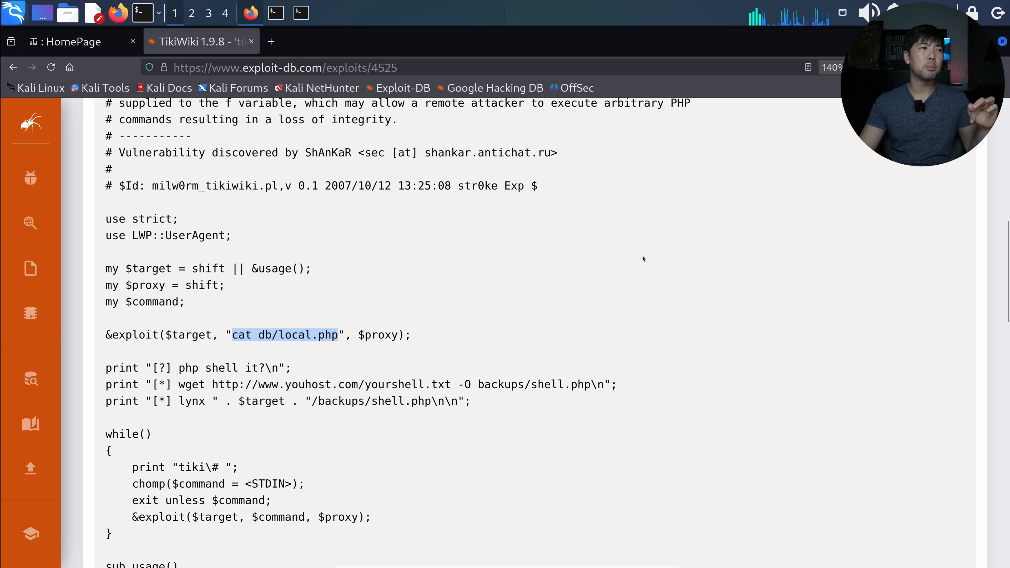
pyautogui.scroll(-3)
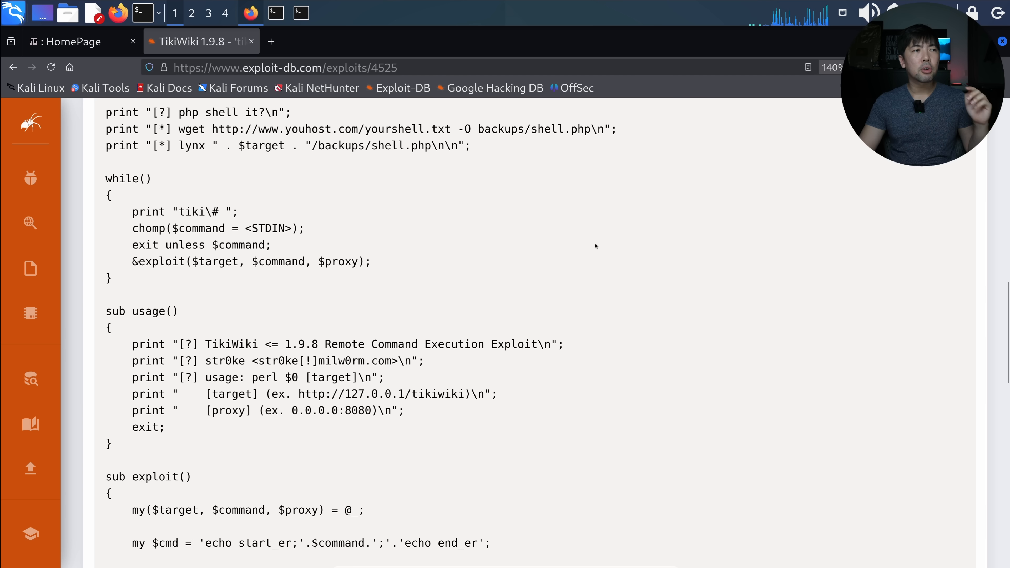
pyautogui.scroll(-3)
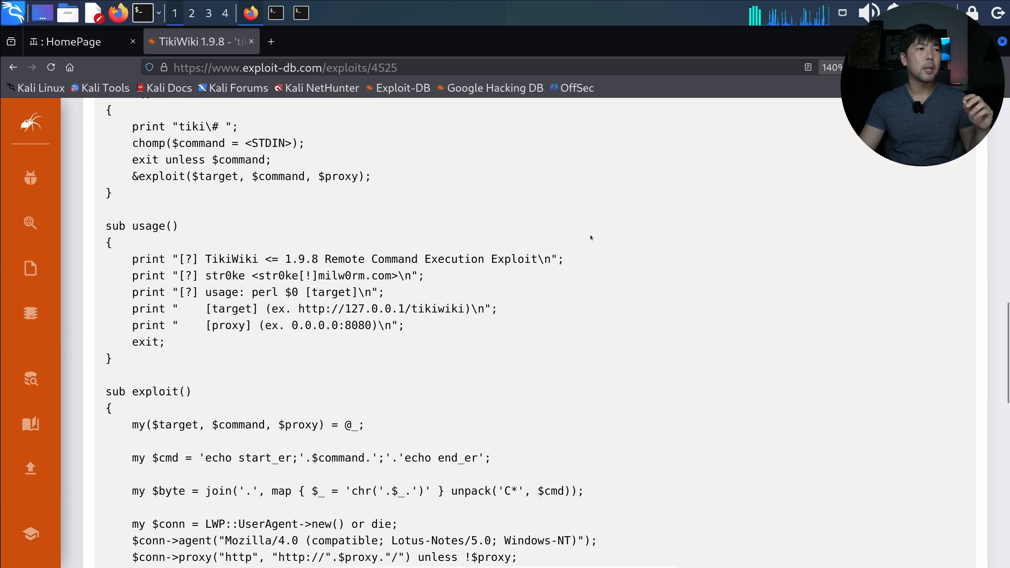
pyautogui.scroll(-3)
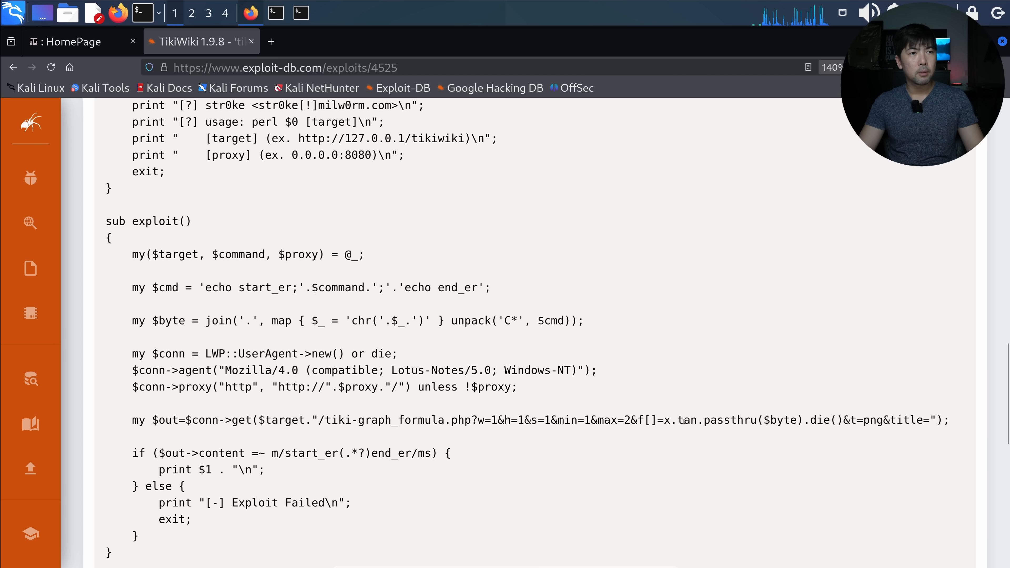
pyautogui.doubleClick(685, 422)
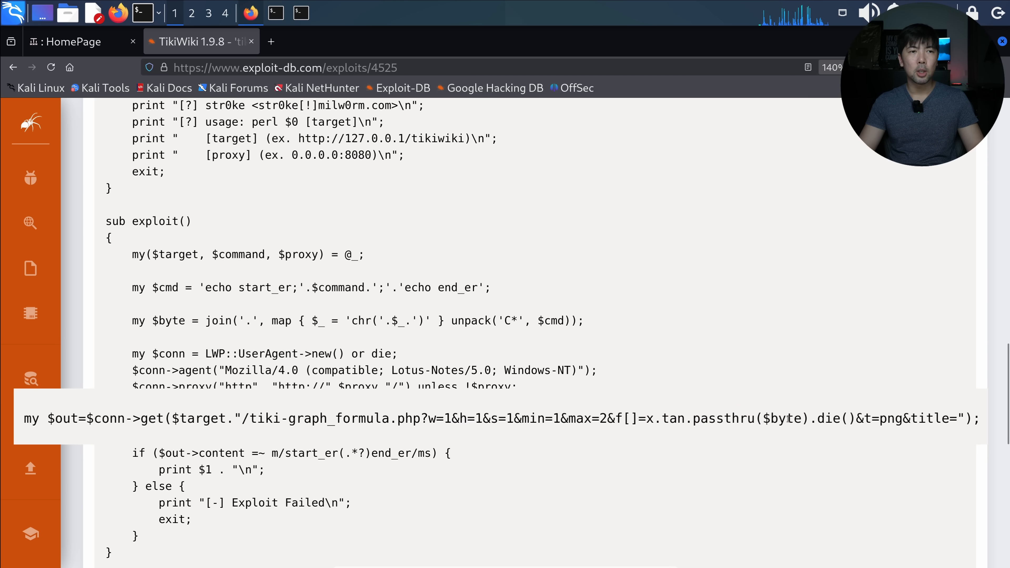
pyautogui.doubleClick(783, 419)
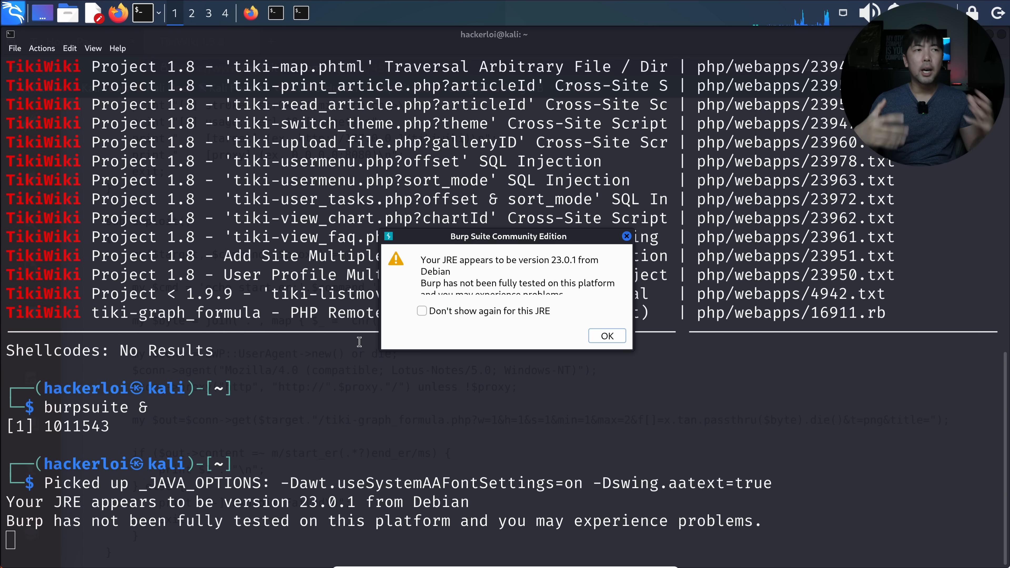
# Dismiss the JRE warning permanently, start Burp with defaults and close the out-of-date notice
pyautogui.click(422, 311)
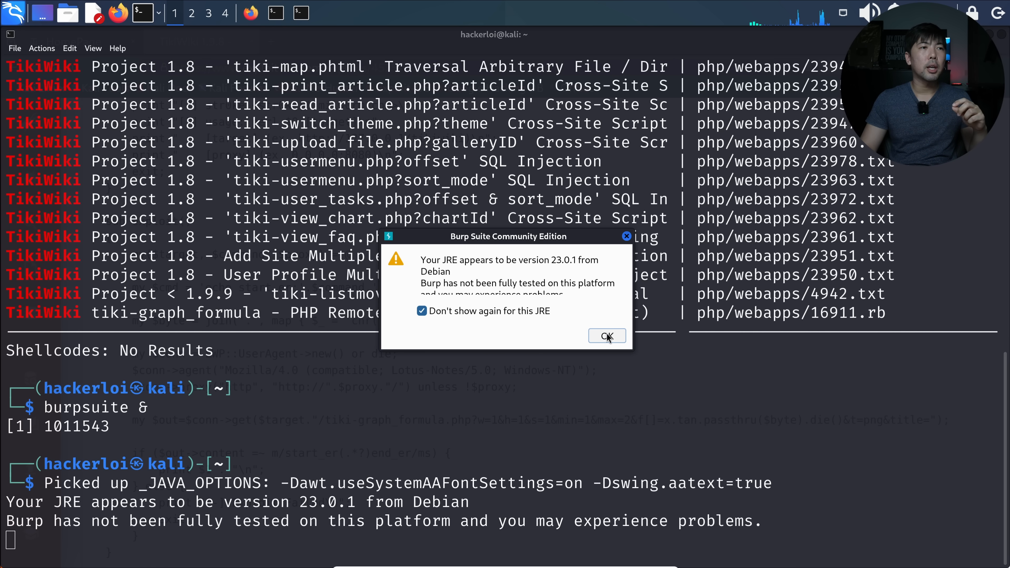
pyautogui.click(607, 336)
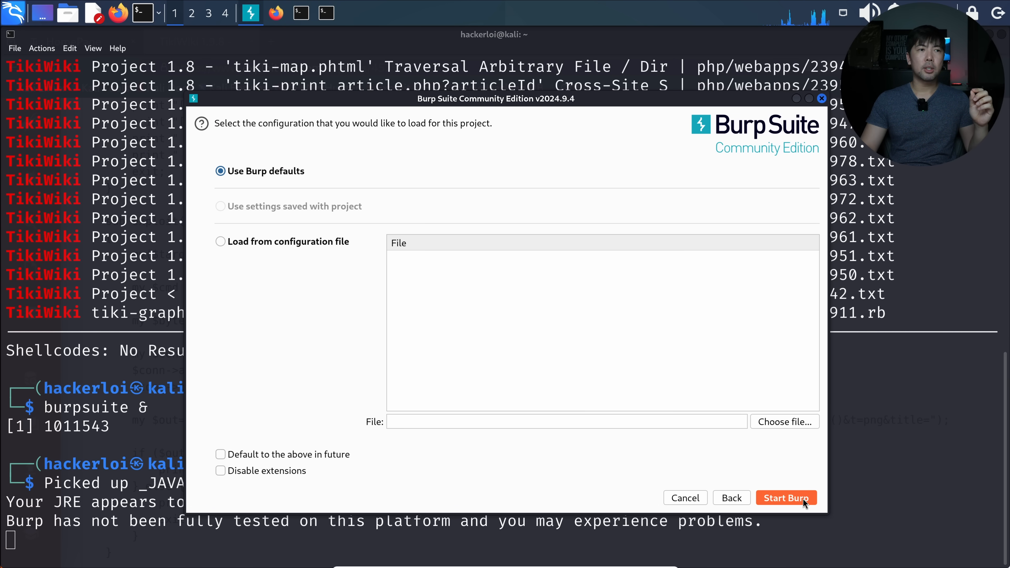
pyautogui.click(786, 497)
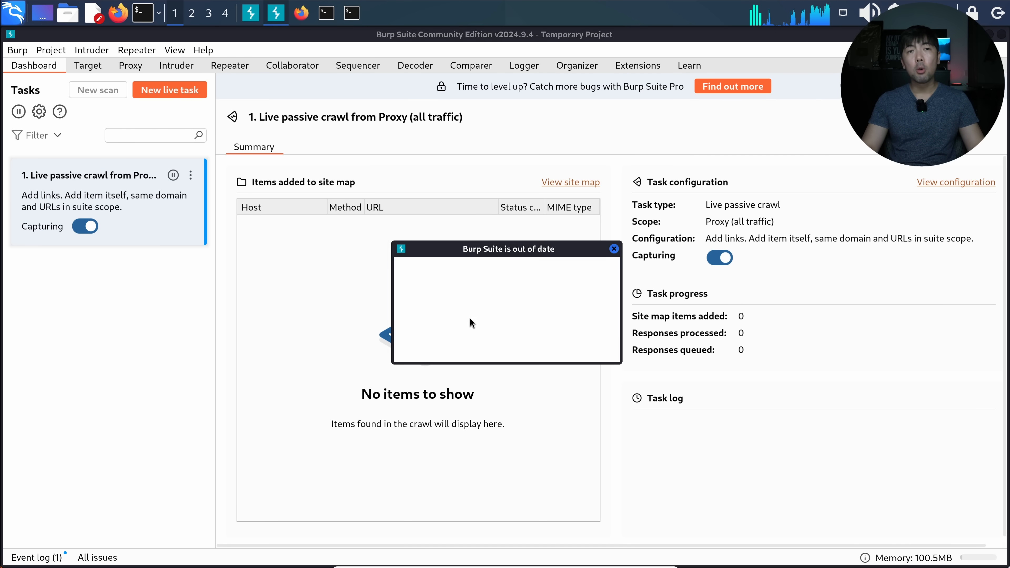
pyautogui.click(614, 249)
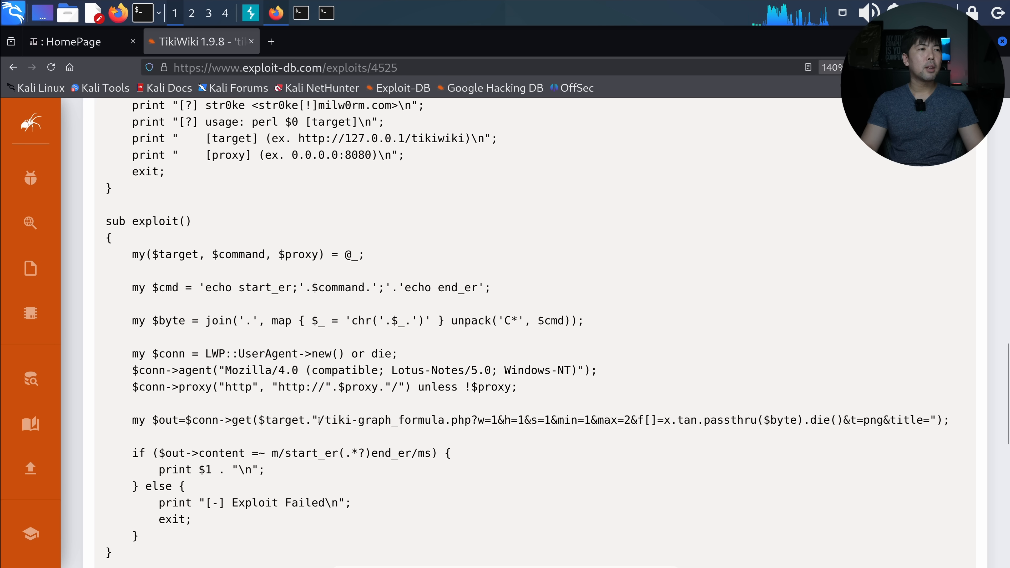
# Copy the exploit's /tiki-graph_formula.php request path and append it to the TikiWiki homepage URL
pyautogui.moveTo(318, 420); pyautogui.dragTo(549, 419)
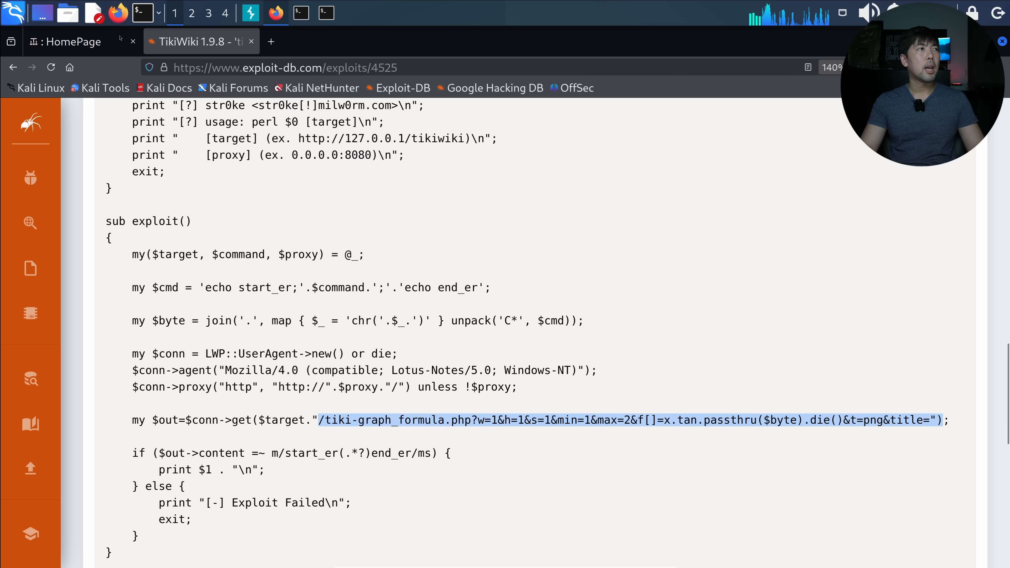
pyautogui.click(74, 42)
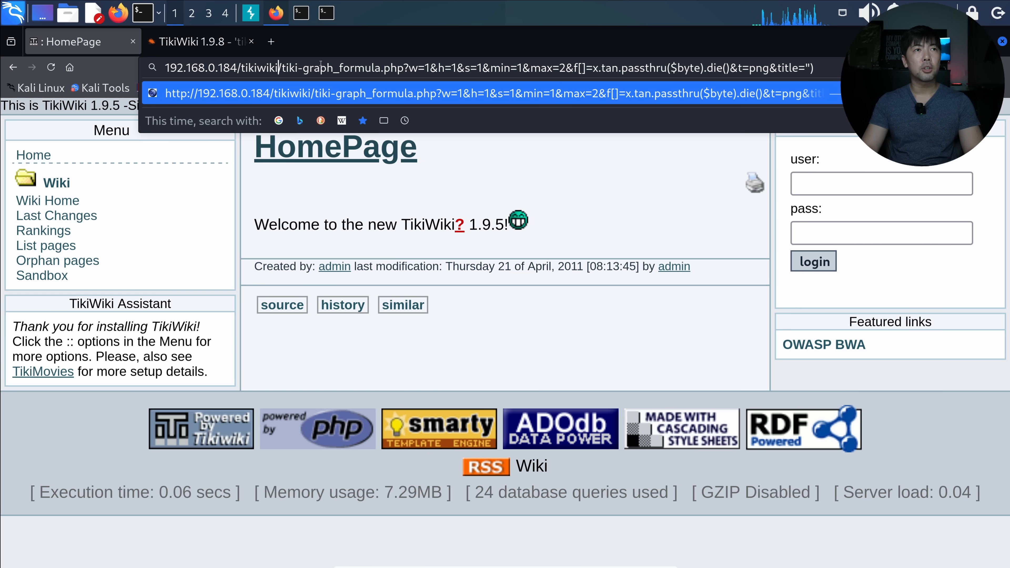
pyautogui.press('Return')
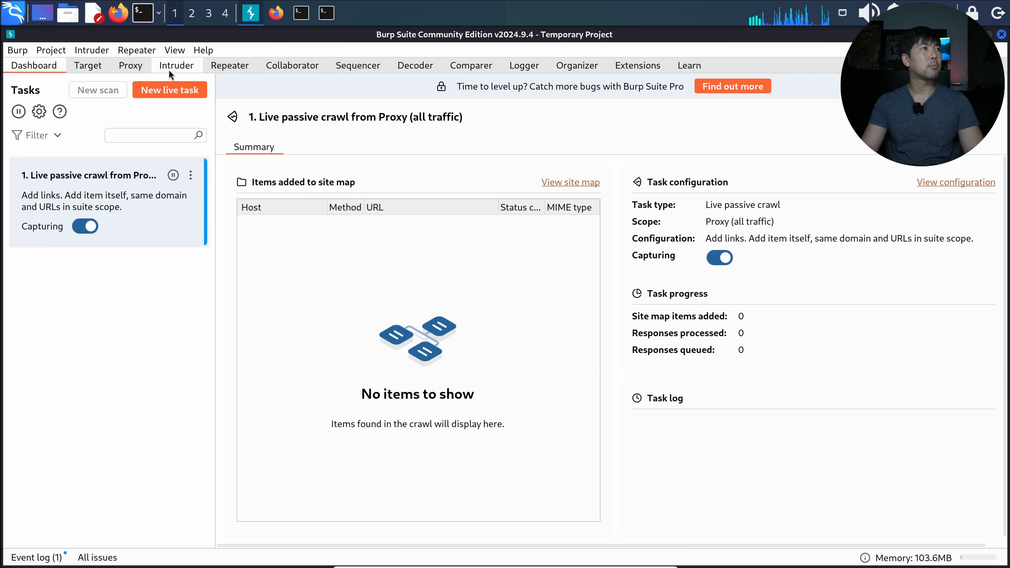
# Edit the 127.0.0.1:8080 proxy listener to bind to port 8888
pyautogui.click(130, 65)
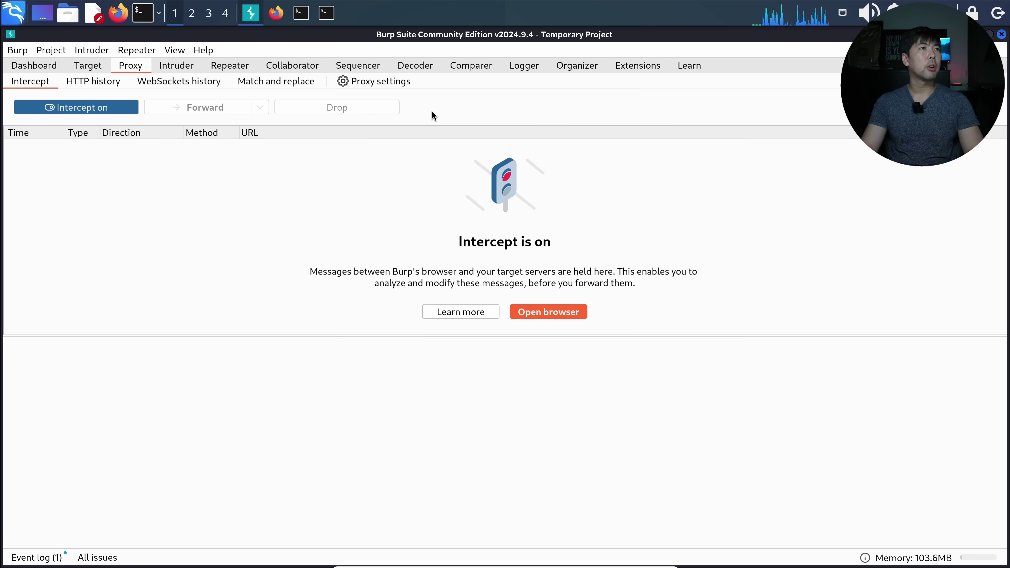
pyautogui.click(380, 81)
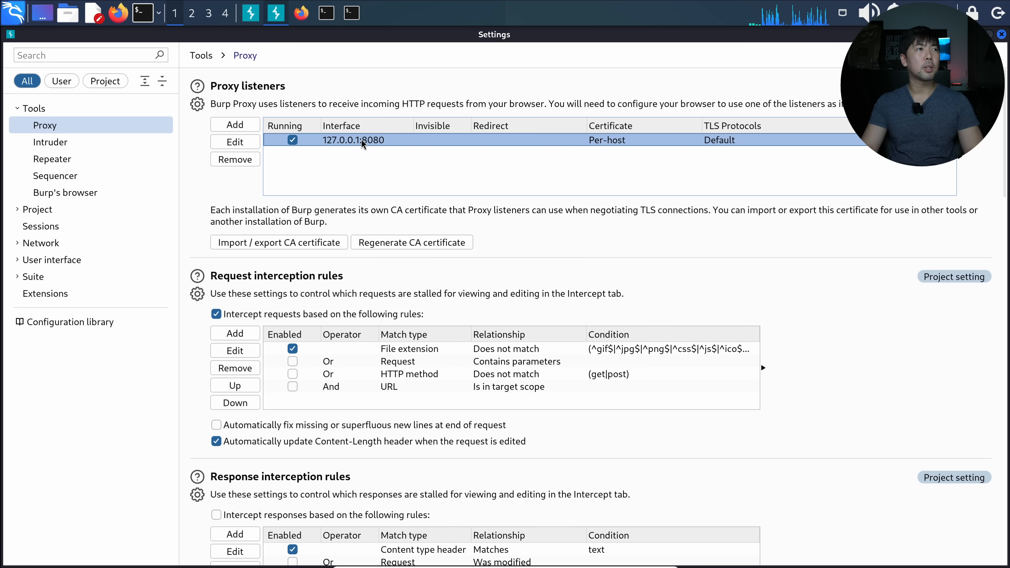
pyautogui.click(235, 142)
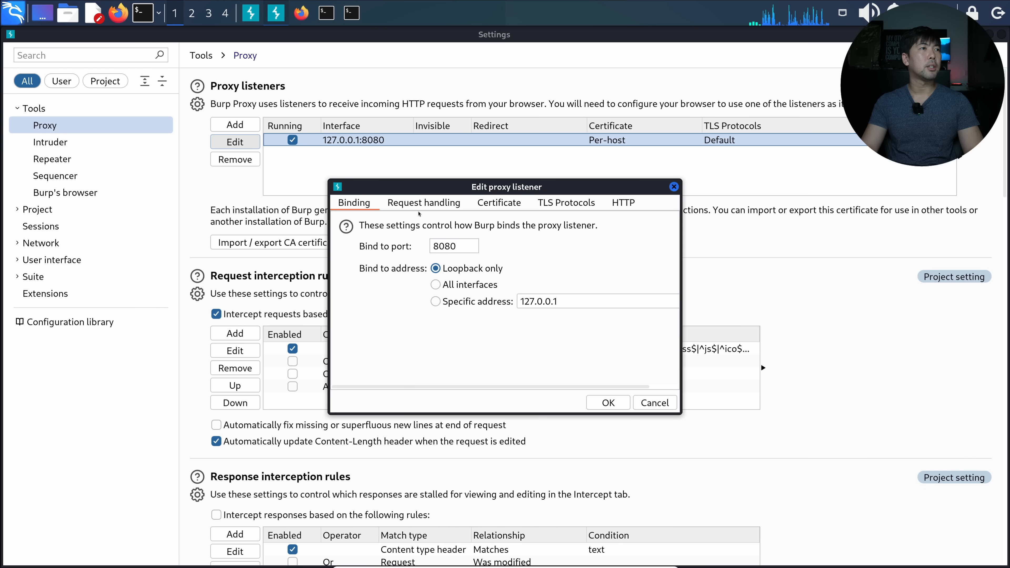
pyautogui.write('888')
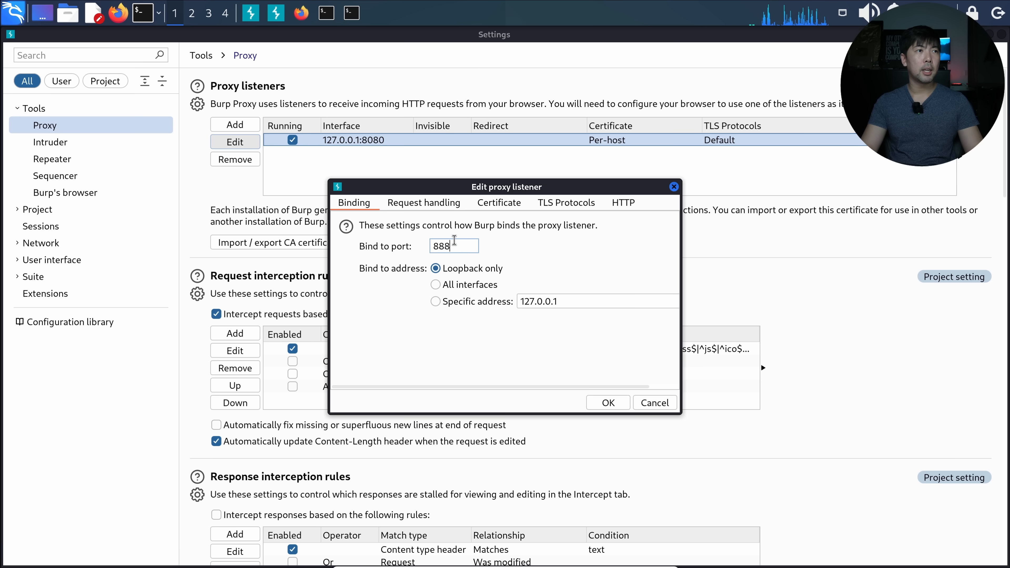
pyautogui.click(609, 402)
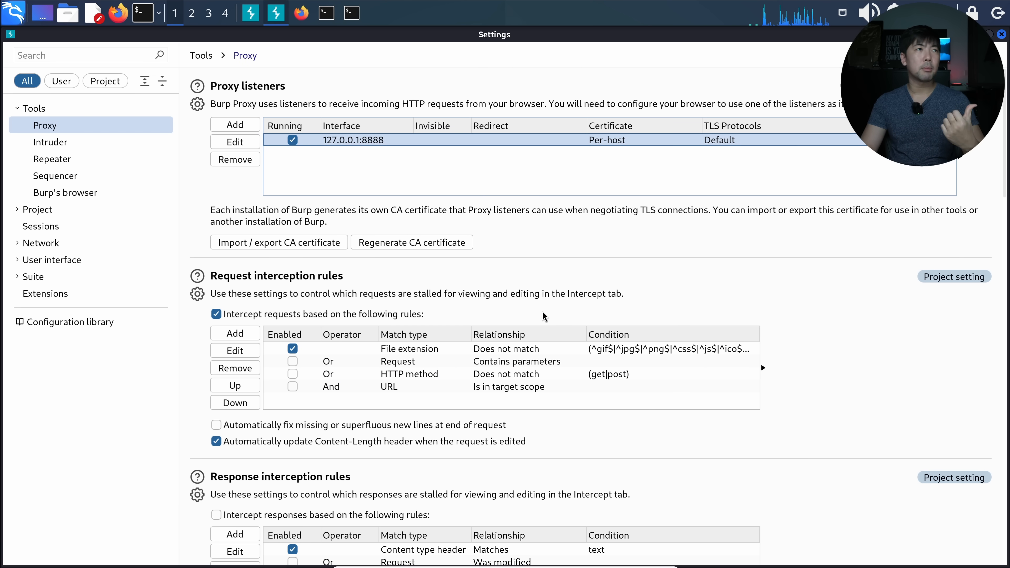
pyautogui.moveTo(265, 59)
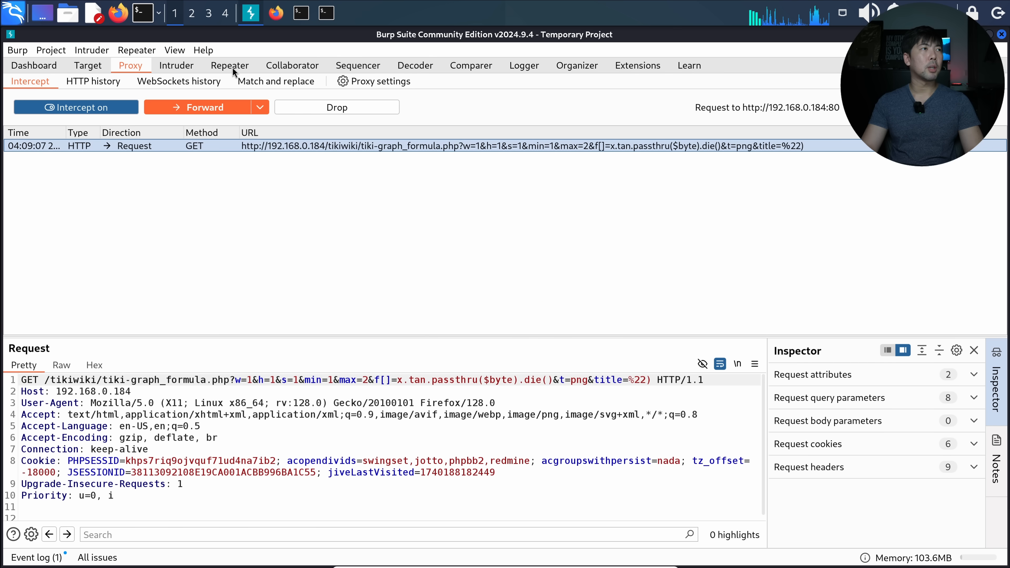
# Replay the exploit request in Repeater running id and mark the www-data uid in the response
pyautogui.click(230, 65)
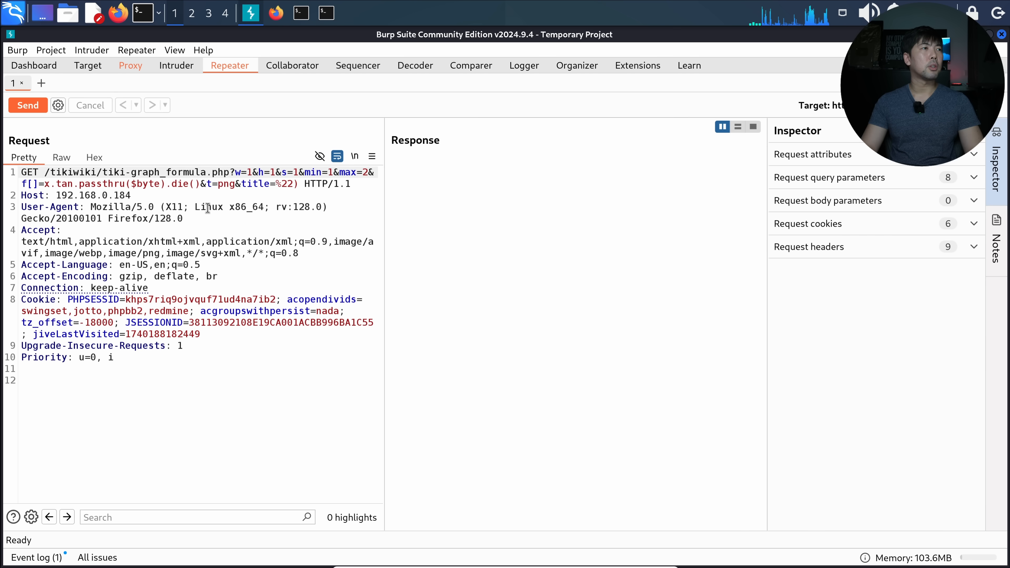
pyautogui.click(27, 105)
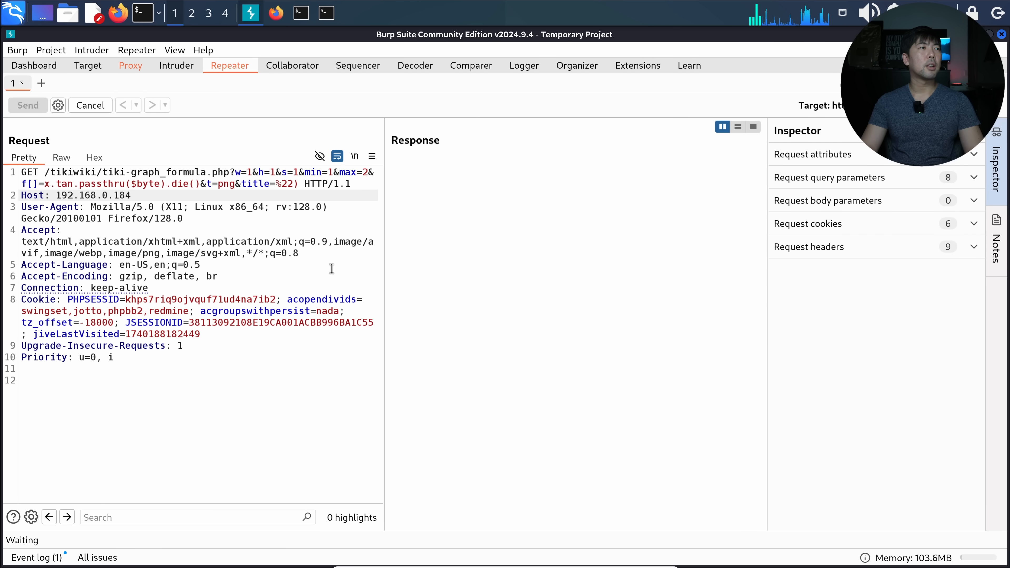
pyautogui.click(27, 105)
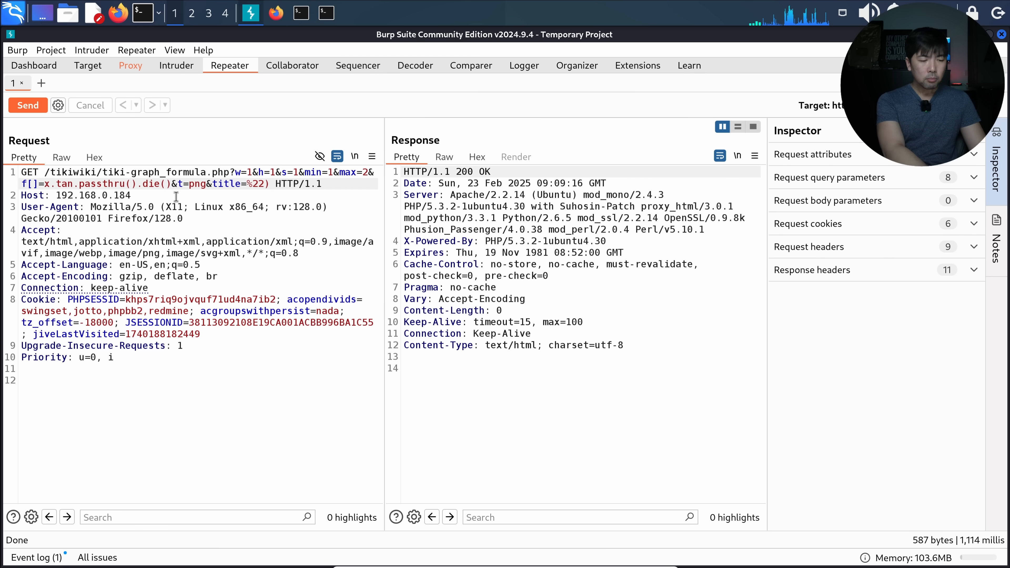
pyautogui.write('id')
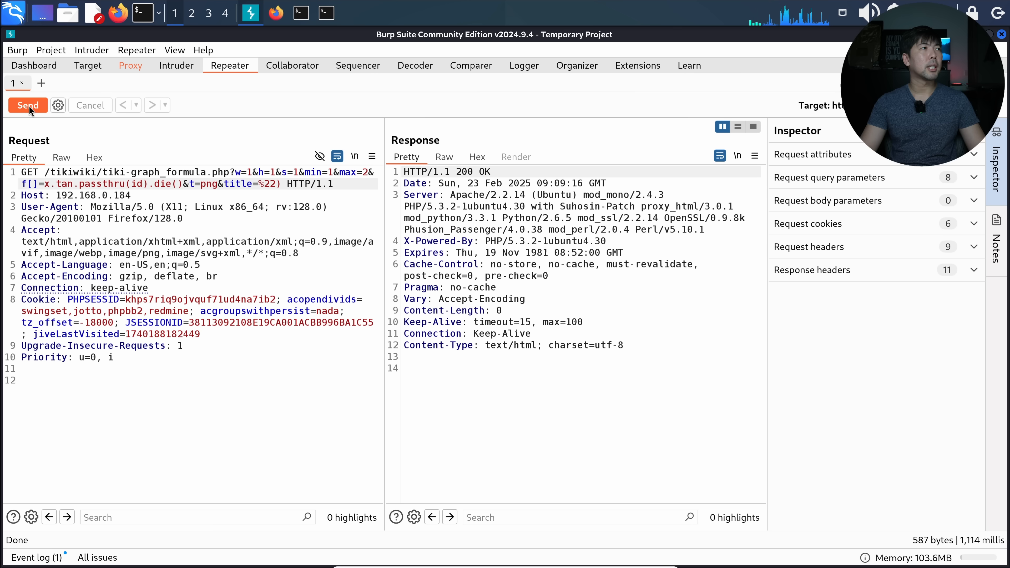
pyautogui.click(29, 105)
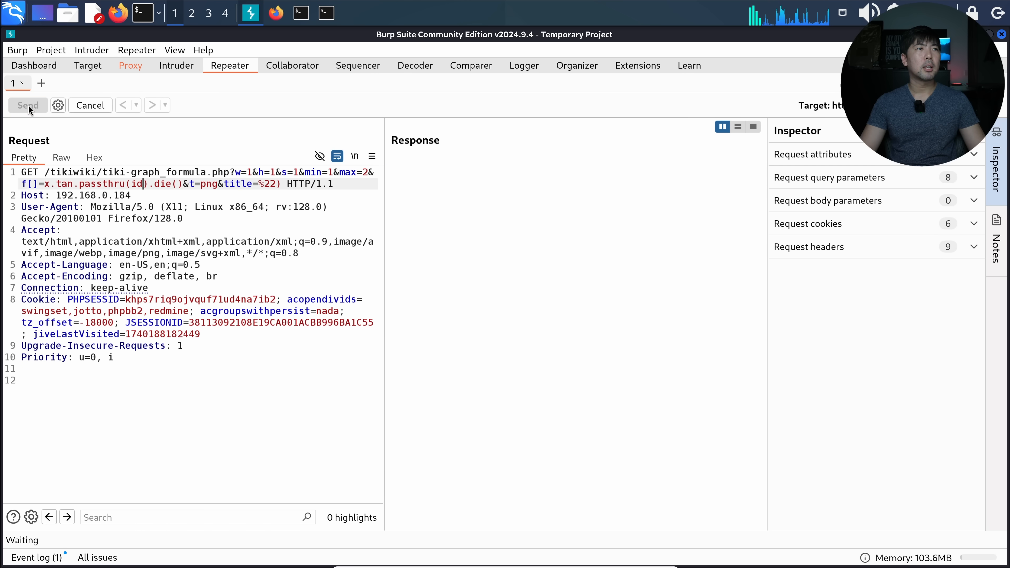
pyautogui.click(28, 105)
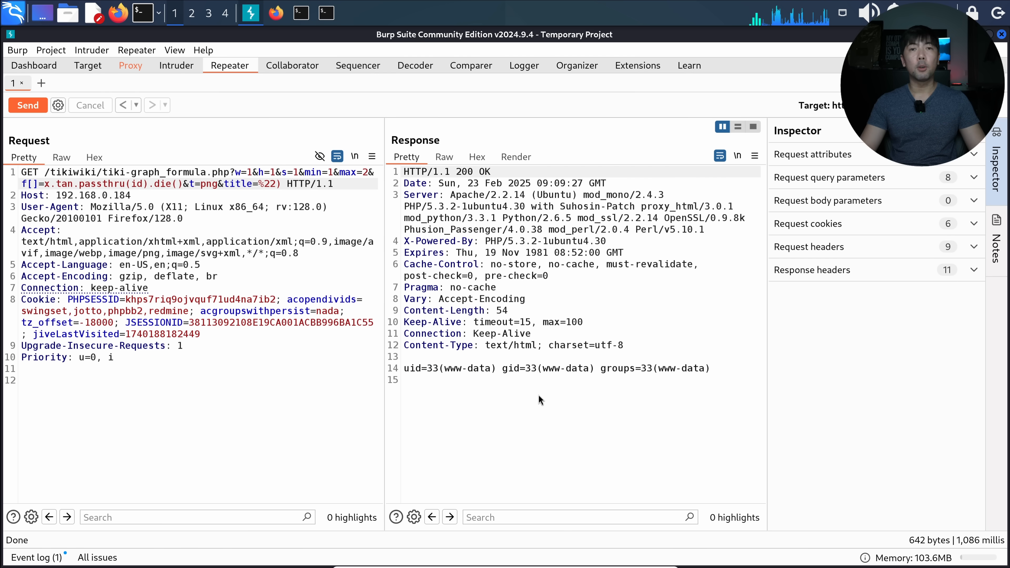
pyautogui.moveTo(531, 406)
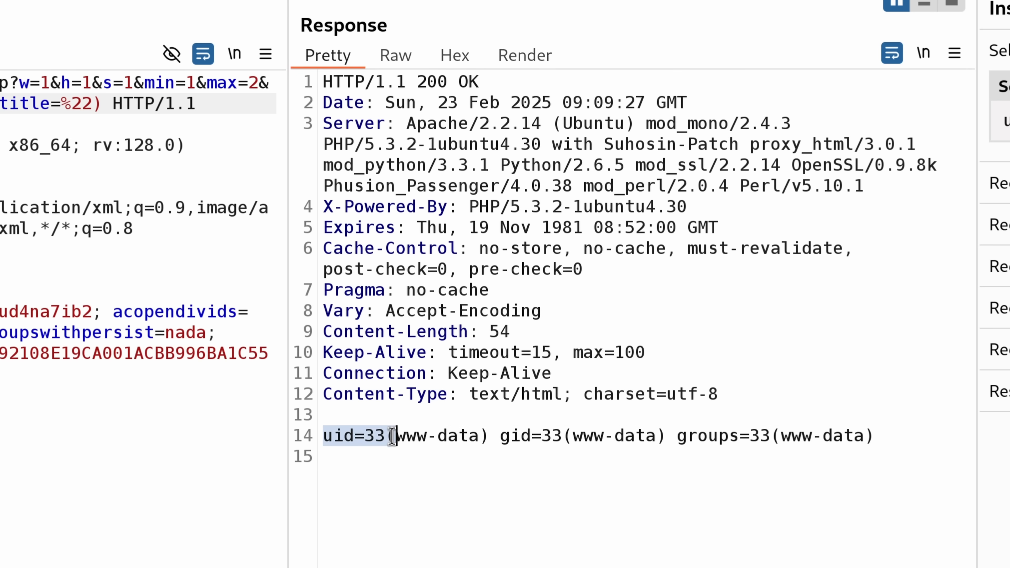
pyautogui.moveTo(391, 436); pyautogui.dragTo(533, 436)
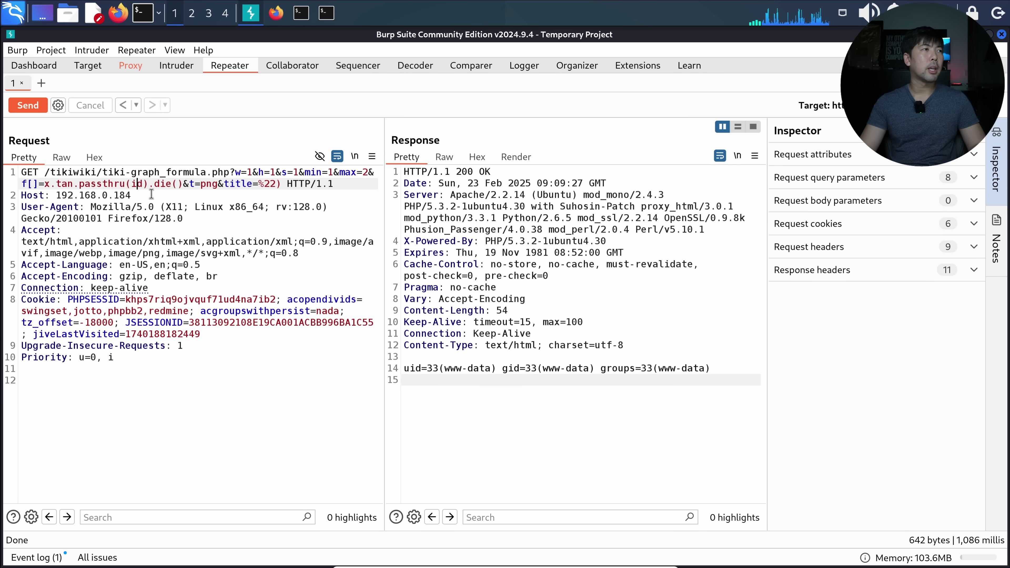
# Replay the request running ls then pwd, marking the /owaspbwa/owaspbwa-svn/var/www/tikiwiki path
pyautogui.doubleClick(136, 184)
pyautogui.write('ls')
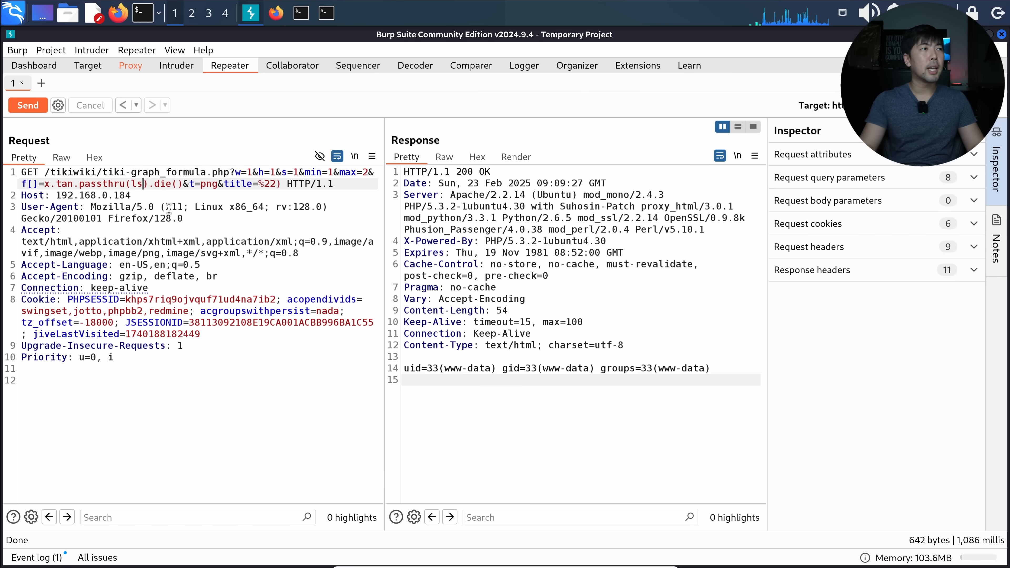
pyautogui.click(27, 105)
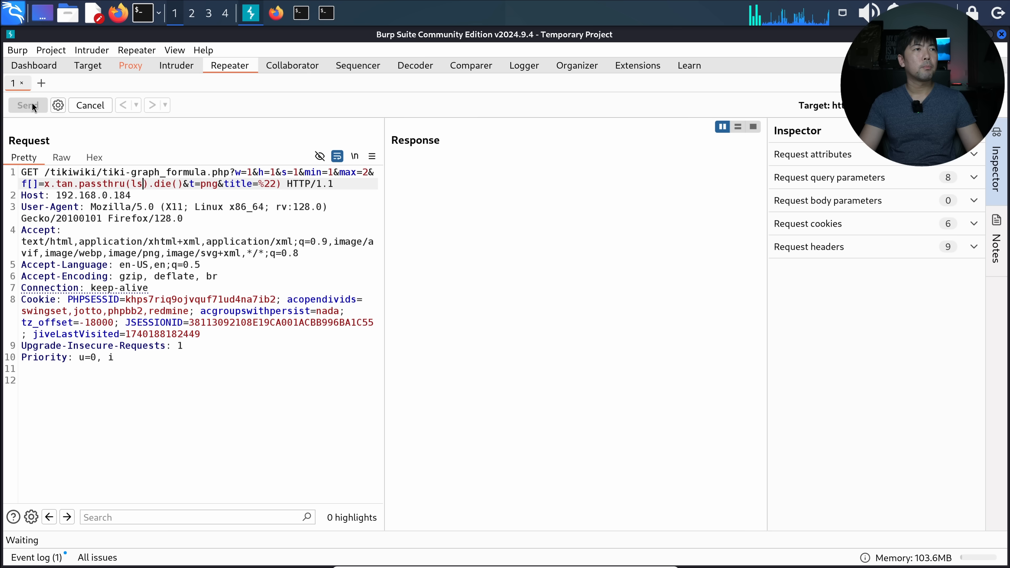
pyautogui.click(28, 105)
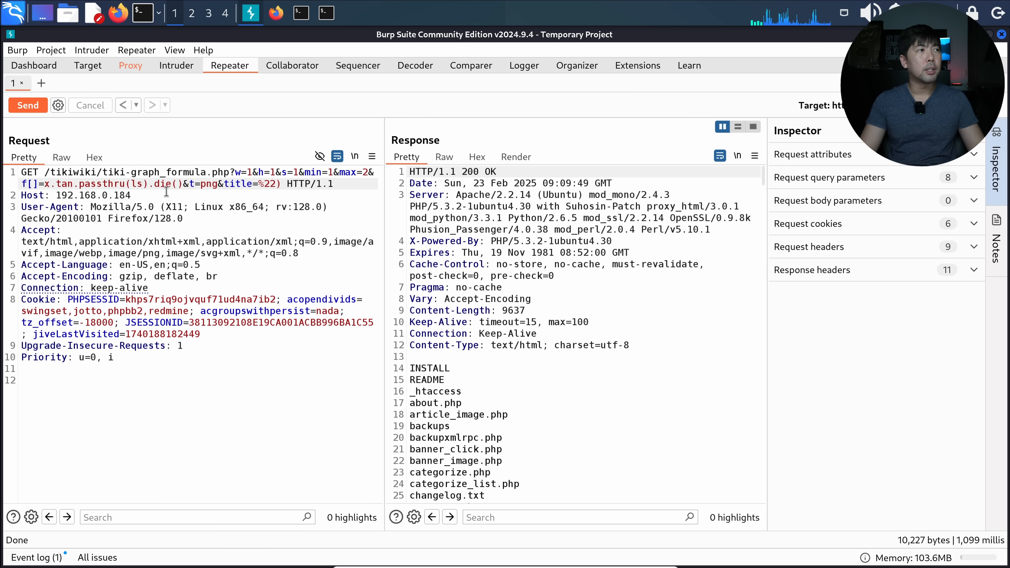
pyautogui.doubleClick(136, 183)
pyautogui.write('pwd')
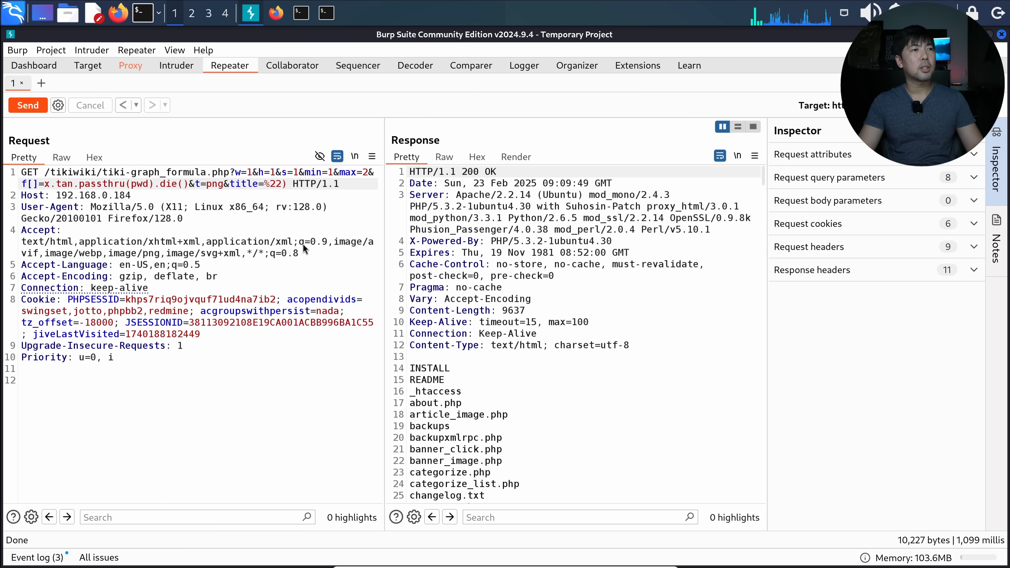
pyautogui.click(28, 105)
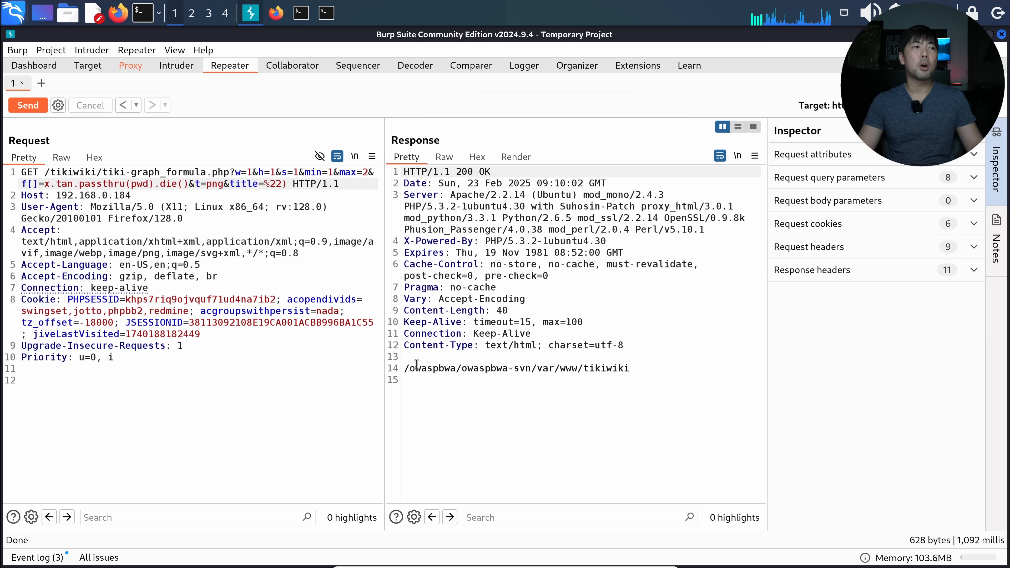
pyautogui.moveTo(404, 367); pyautogui.dragTo(629, 367)
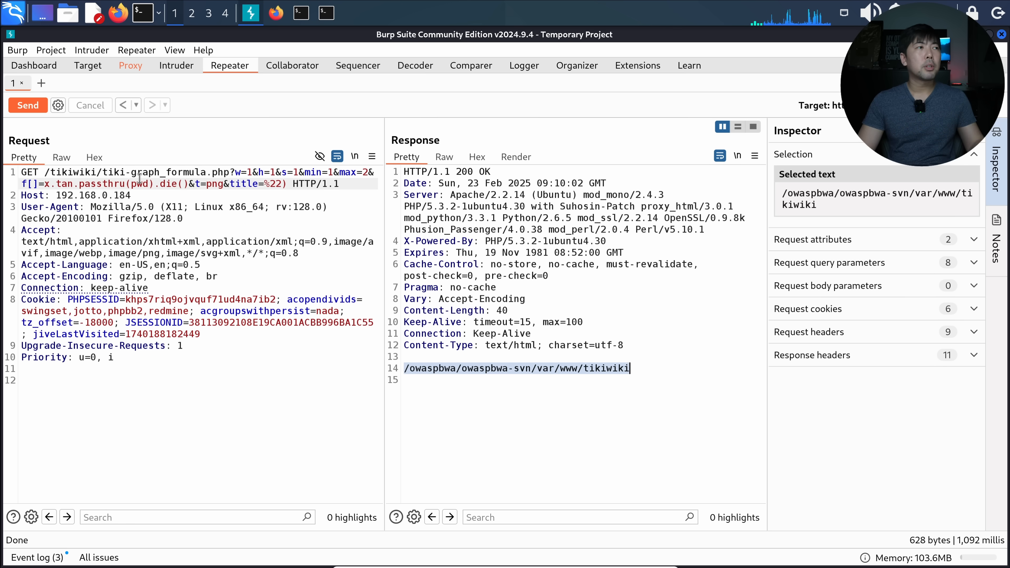
# Send the passthru request with ls -l, then fall back to plain ls
pyautogui.doubleClick(140, 184)
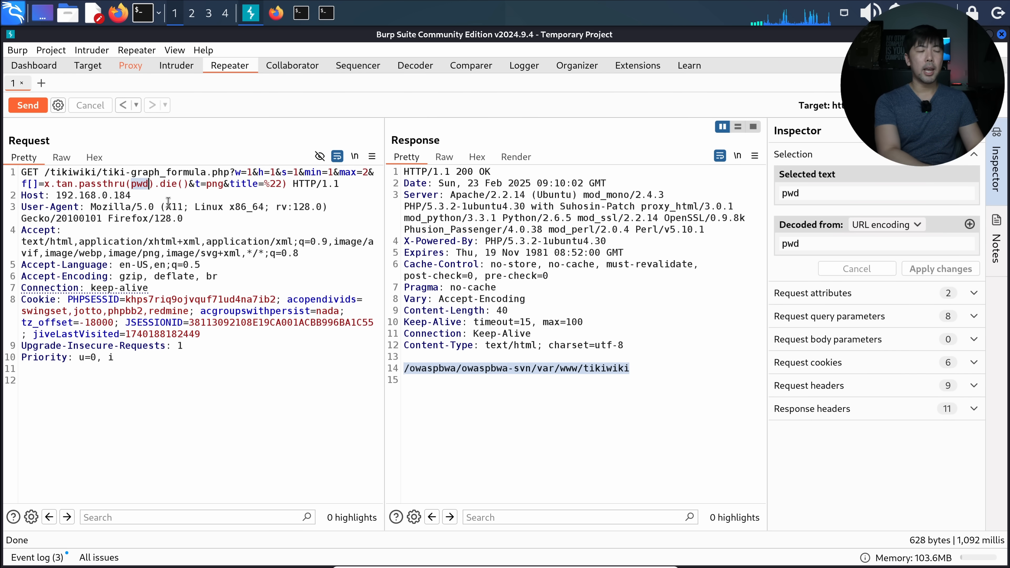
pyautogui.write('ls -l')
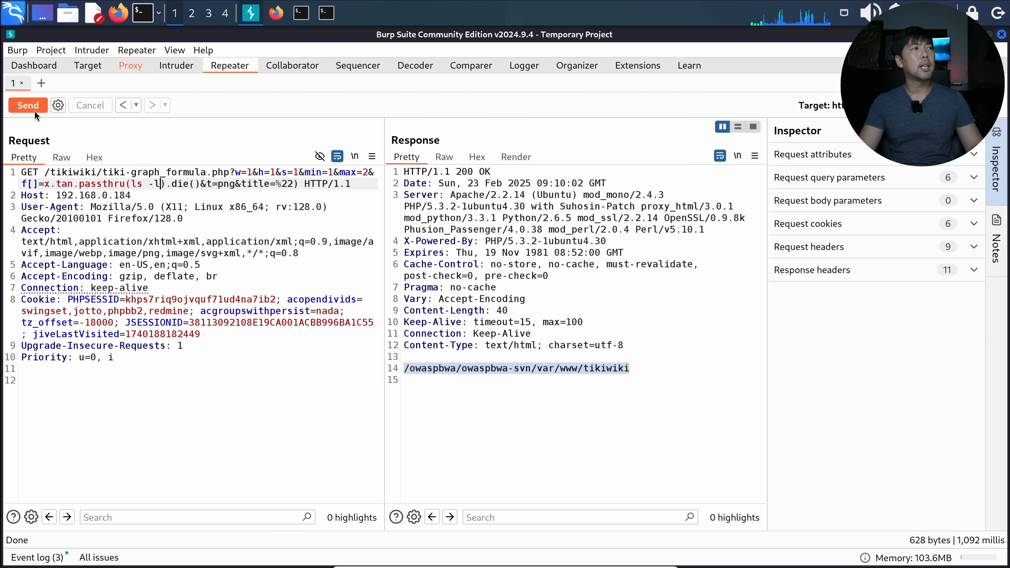
pyautogui.click(28, 105)
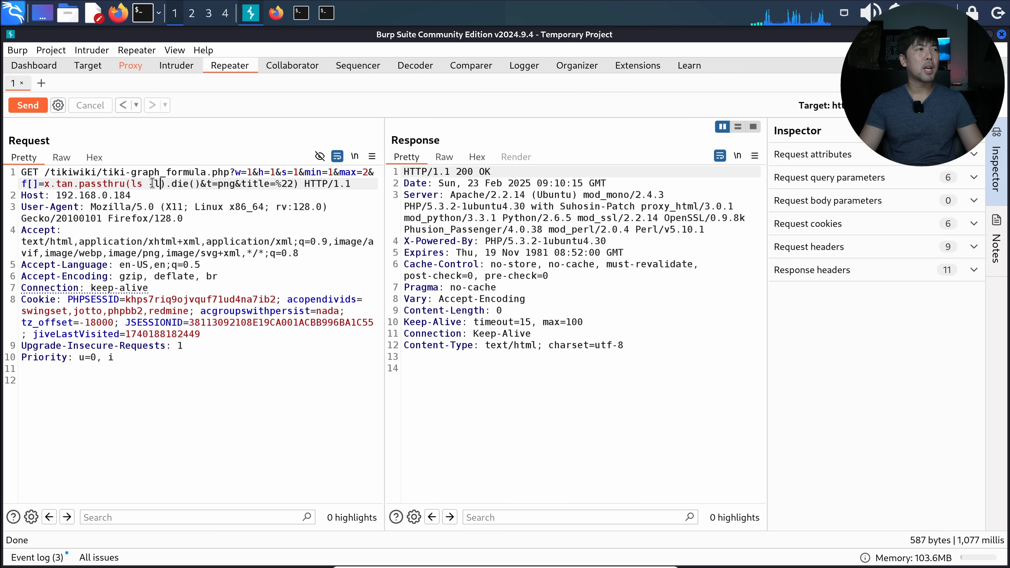
pyautogui.write('-l')
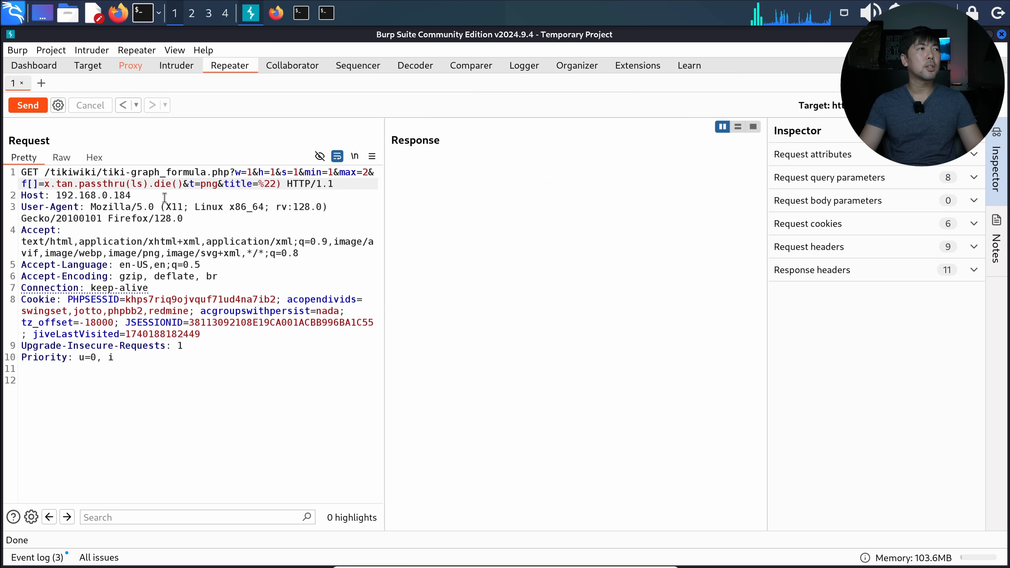
pyautogui.click(27, 105)
pyautogui.write('c')
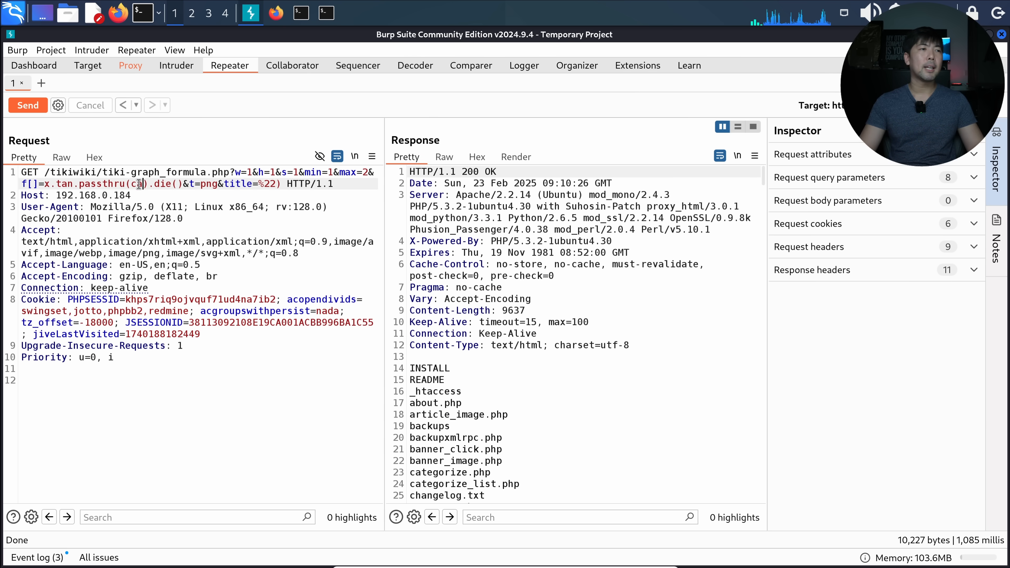
# Send passthru('cat%20about.php'), which returns 200 with an empty body
pyautogui.write('about.php')
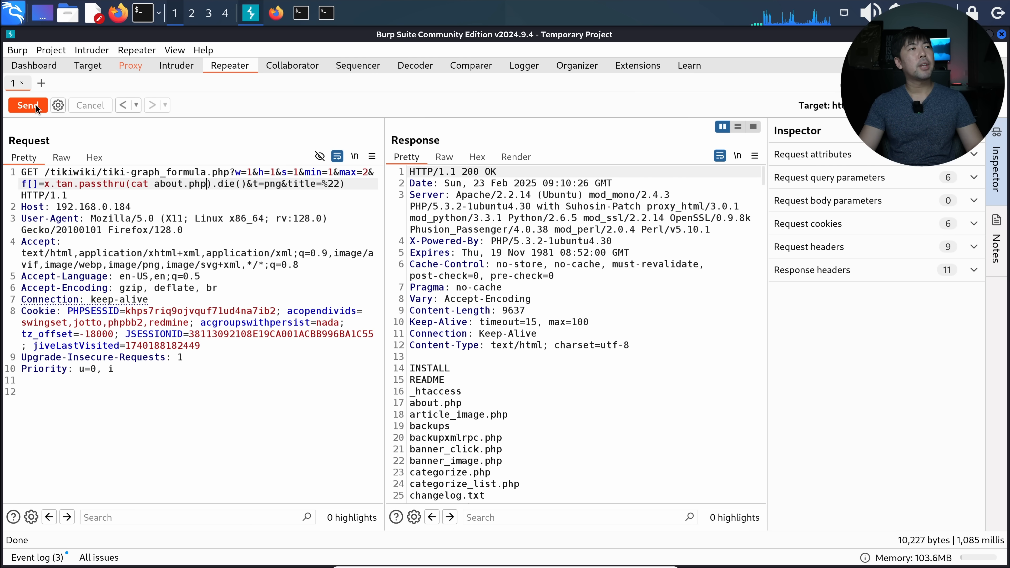
pyautogui.click(28, 105)
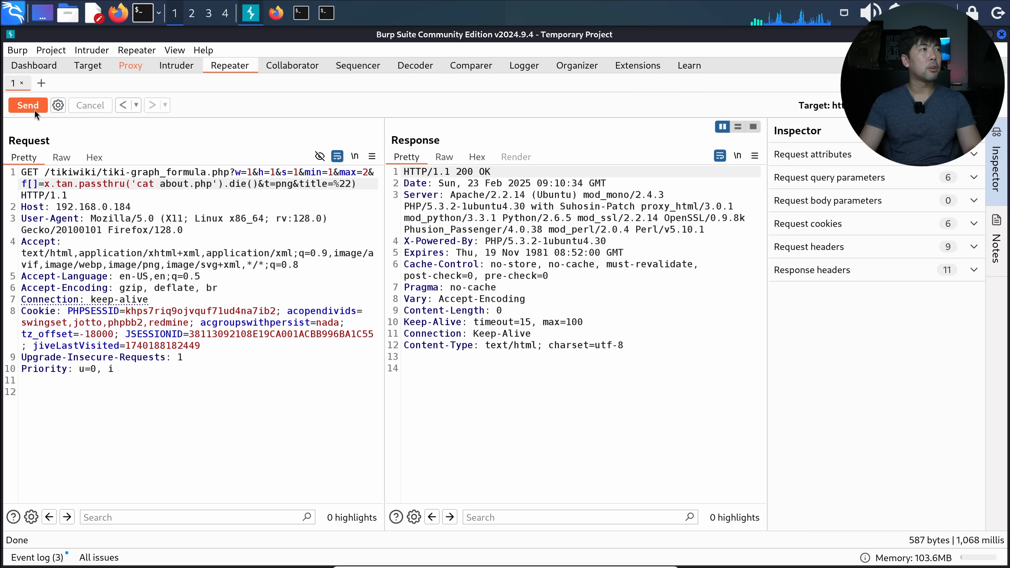
pyautogui.click(28, 106)
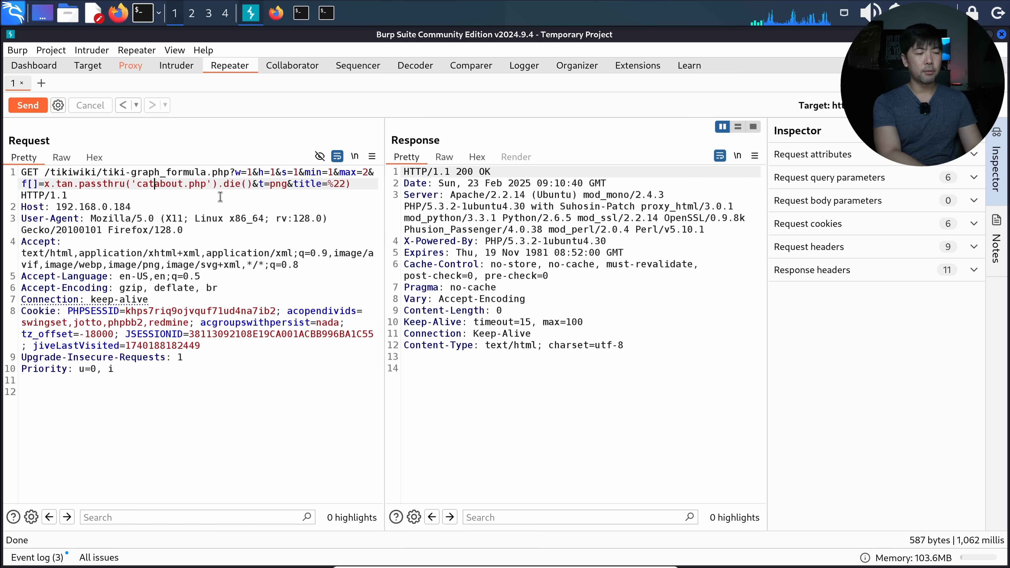
pyautogui.write('%20')
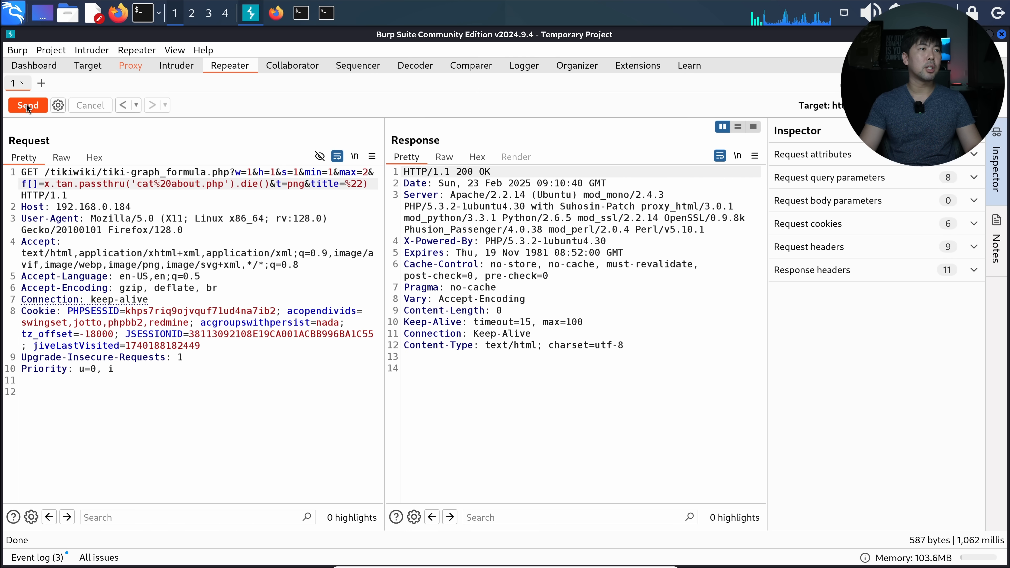
pyautogui.click(28, 105)
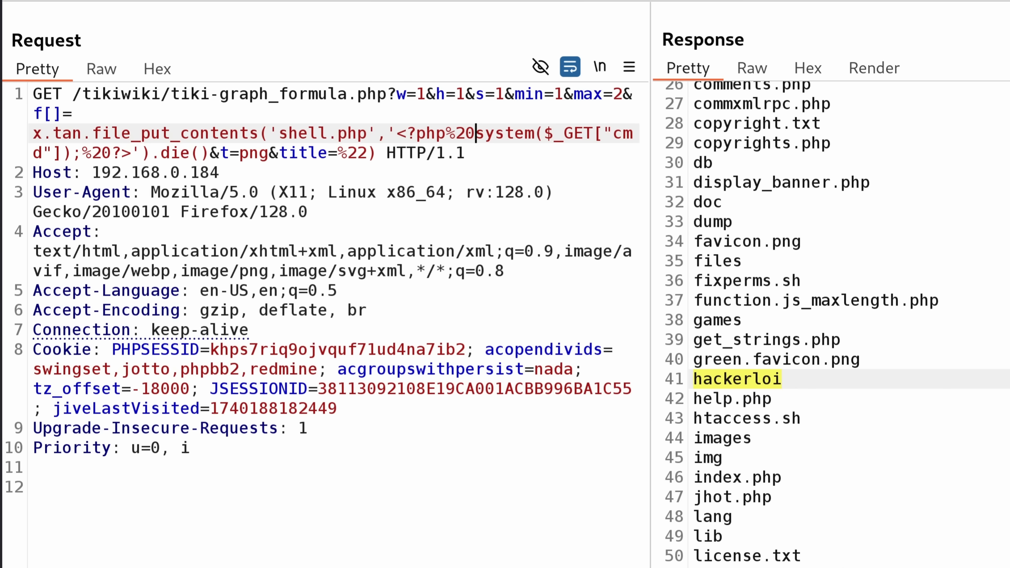
pyautogui.moveTo(338, 116)
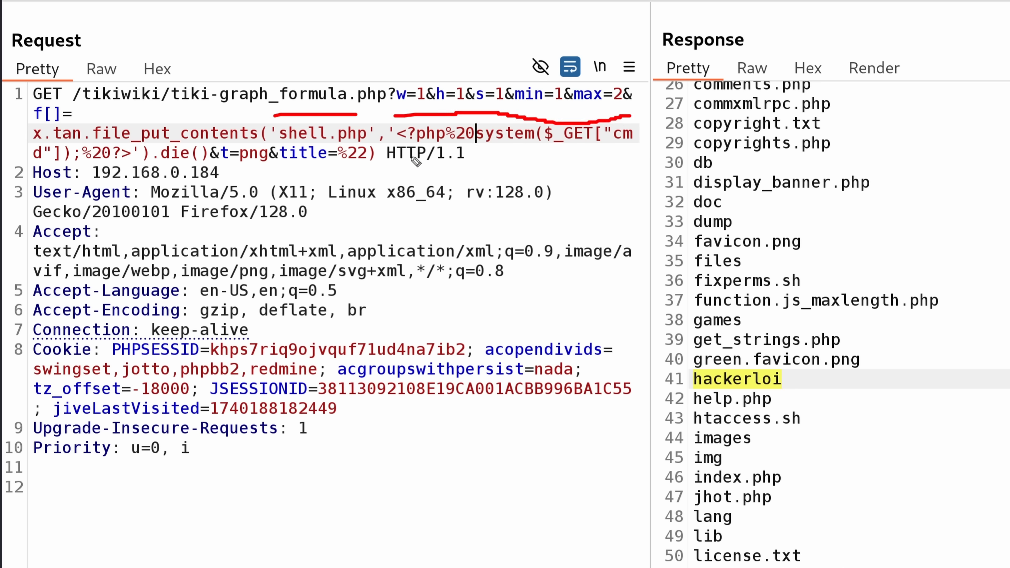
pyautogui.moveTo(37, 176)
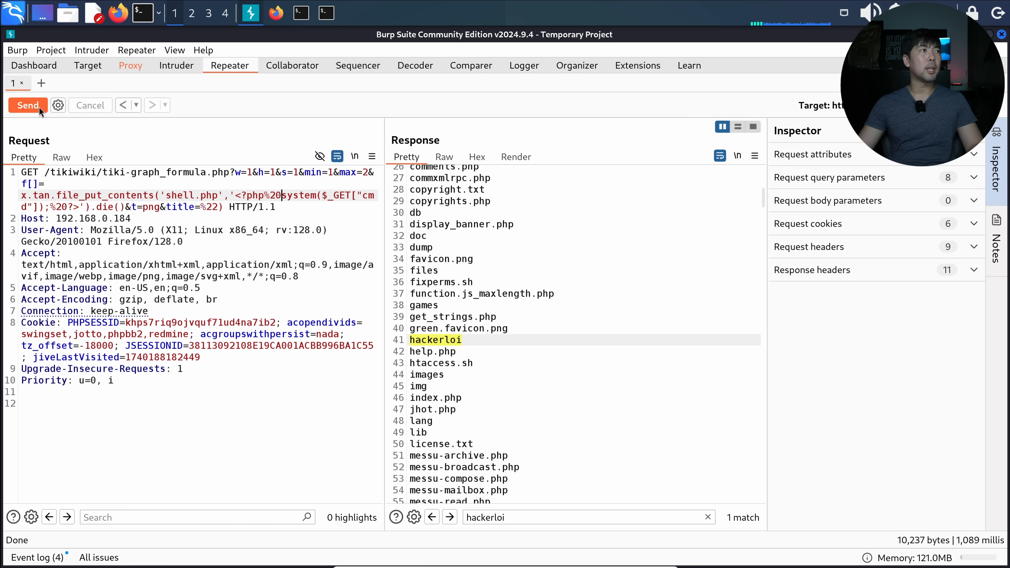
# Send the file_put_contents payload writing the PHP cmd shell to shell.php, getting a 500 error
pyautogui.click(27, 105)
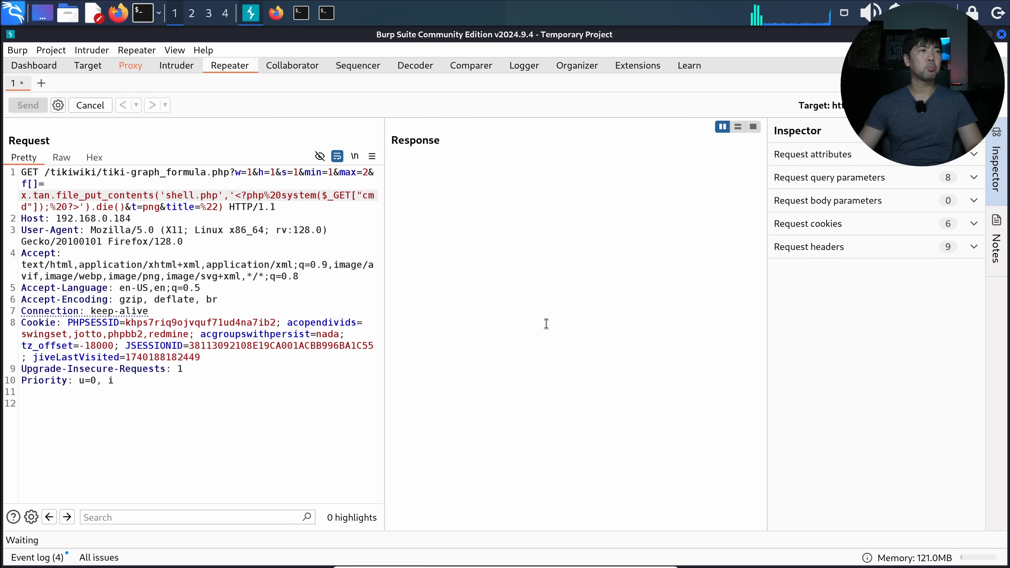
pyautogui.click(28, 105)
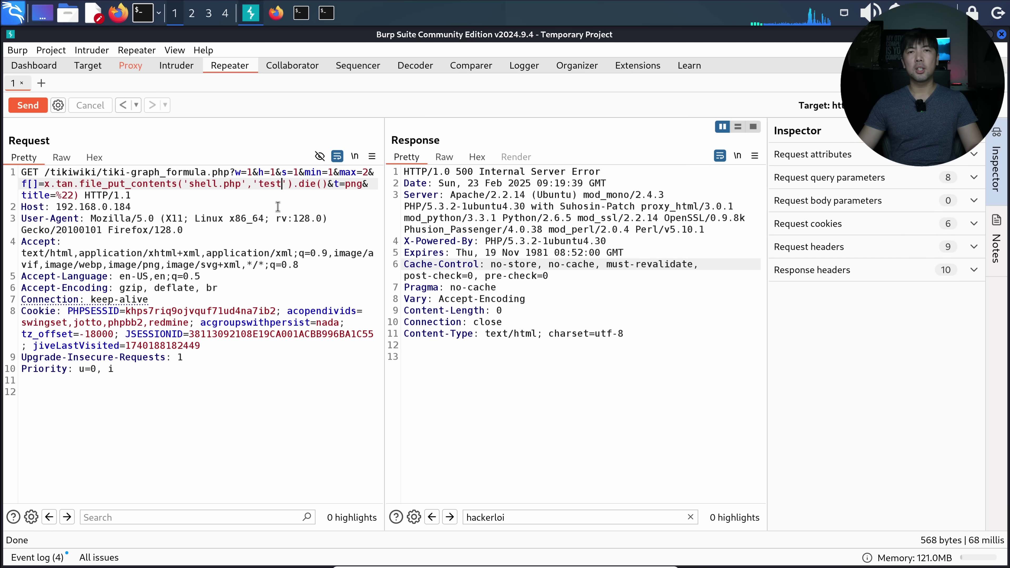
# Send the 'test' write to shell.php, run ls and search the response for shell
pyautogui.click(27, 105)
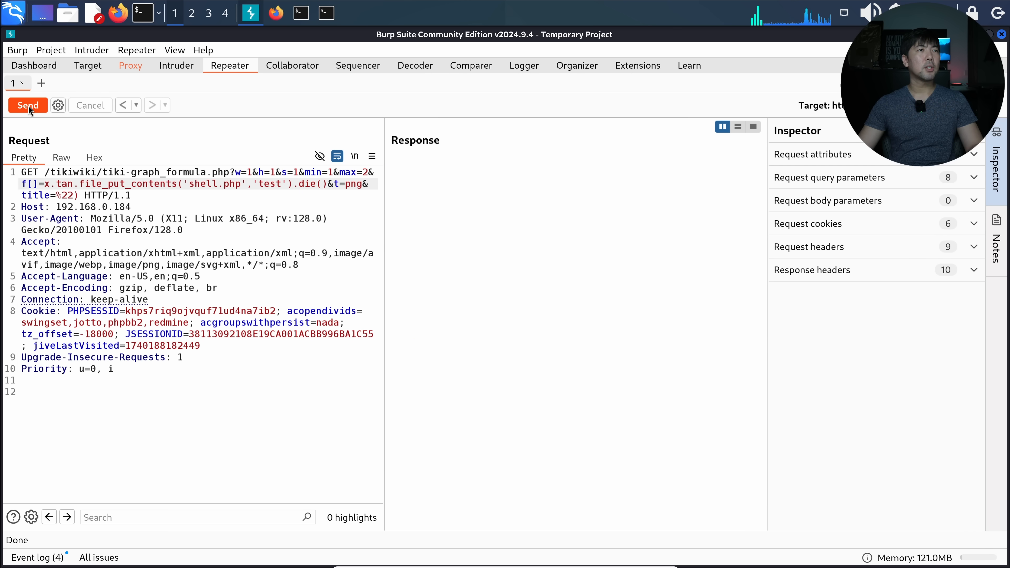
pyautogui.click(28, 105)
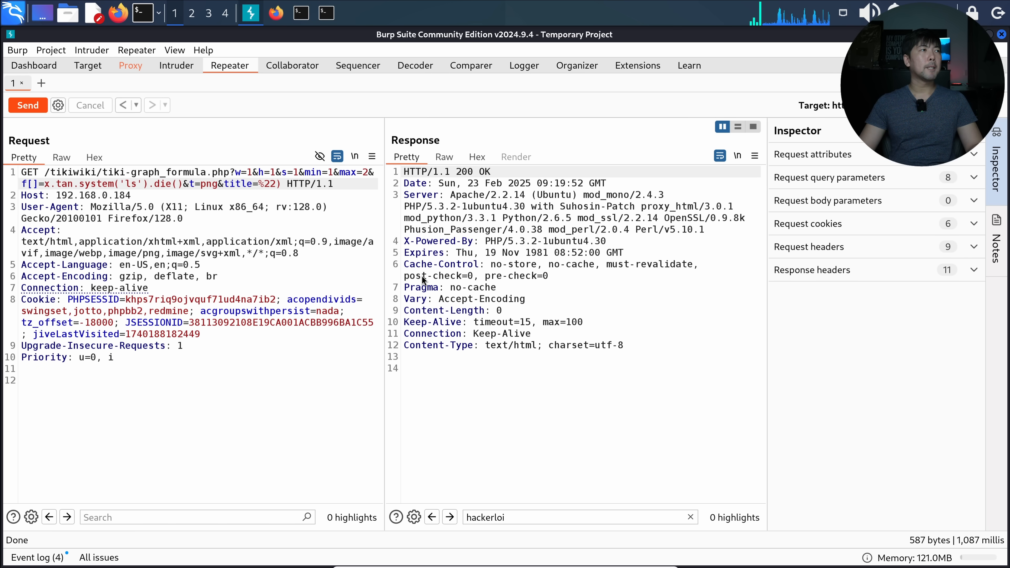
pyautogui.click(28, 105)
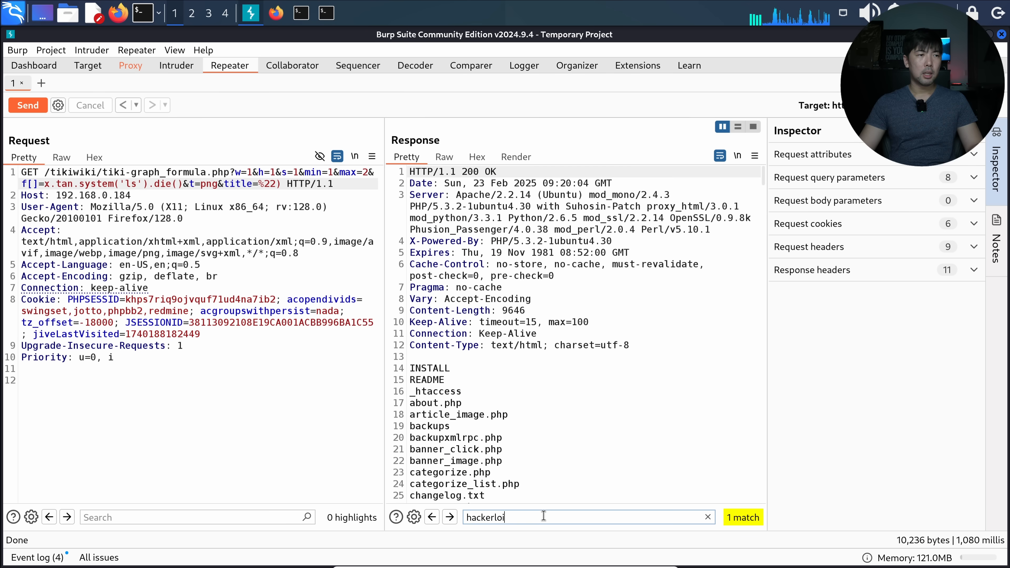
pyautogui.write('shell')
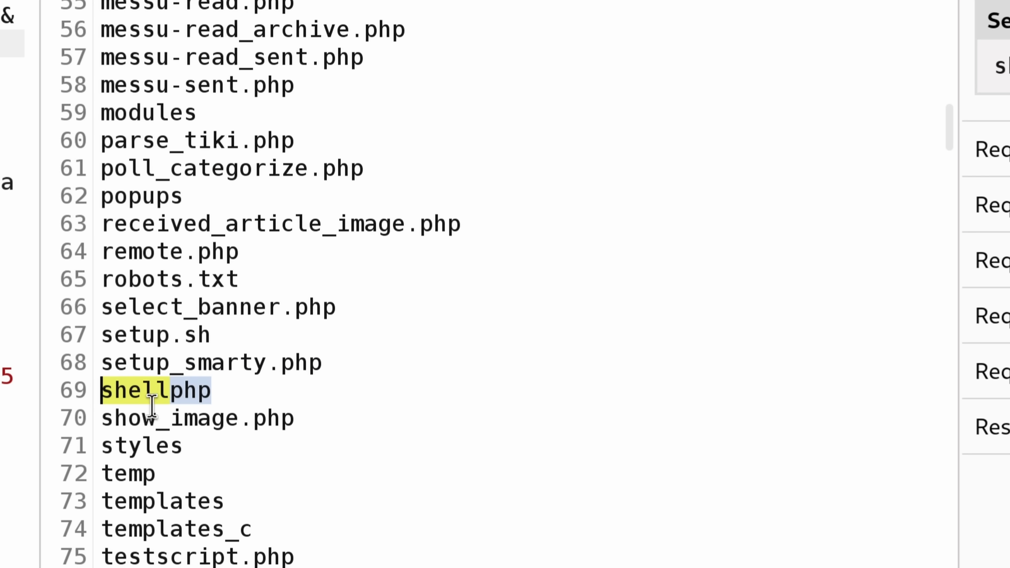
pyautogui.moveTo(173, 398)
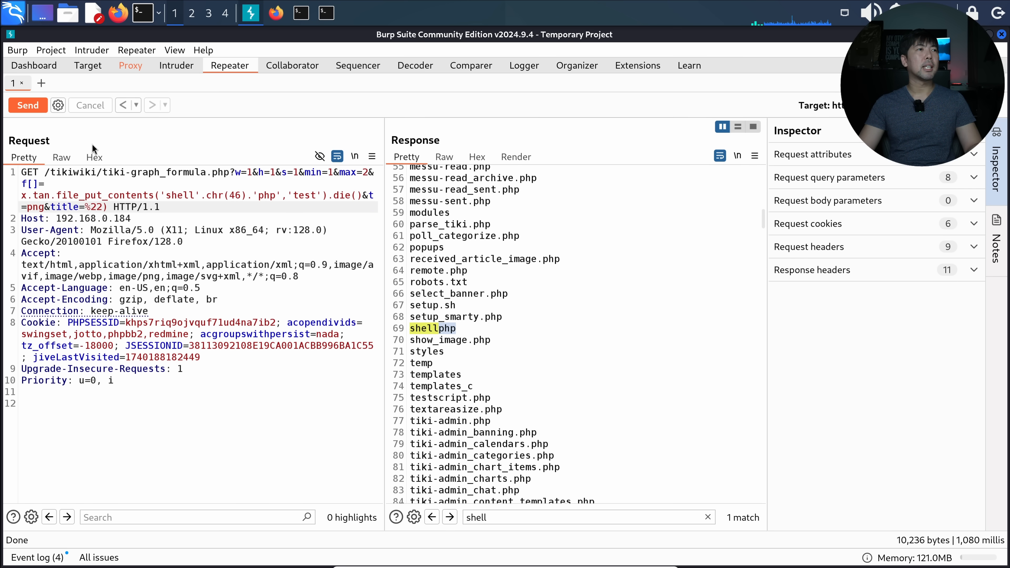
# Send the 'shell'.chr(46).'php' write, then run system('ls') and highlight shell.php in the listing
pyautogui.click(28, 106)
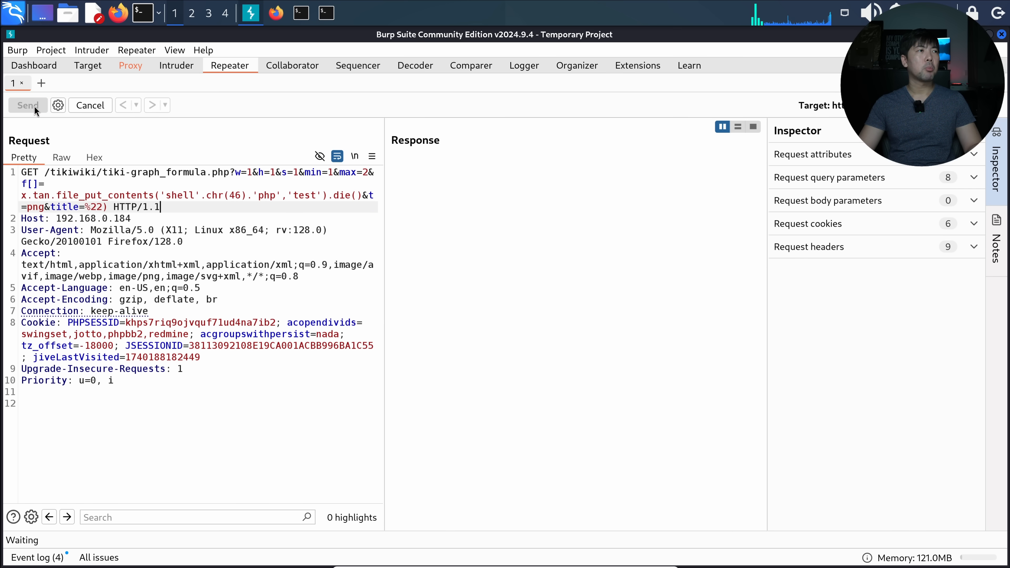
pyautogui.click(27, 106)
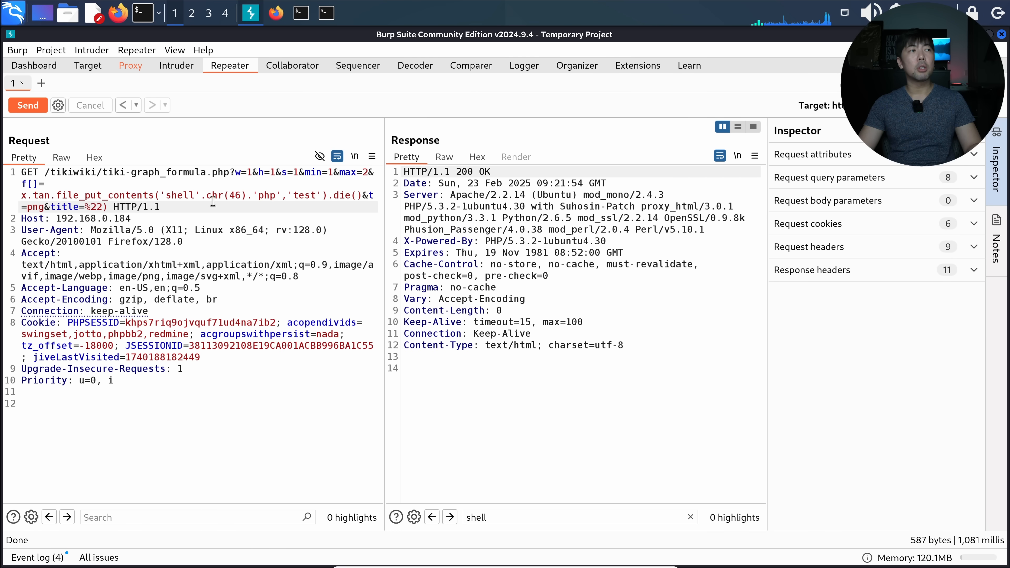
pyautogui.doubleClick(65, 195)
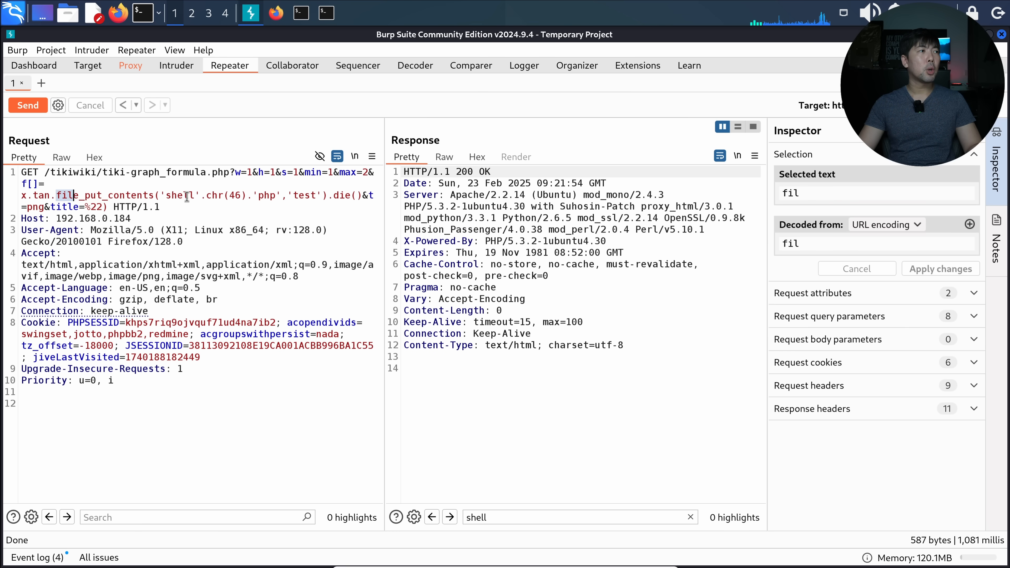
pyautogui.moveTo(57, 195); pyautogui.dragTo(328, 195)
pyautogui.write('system')
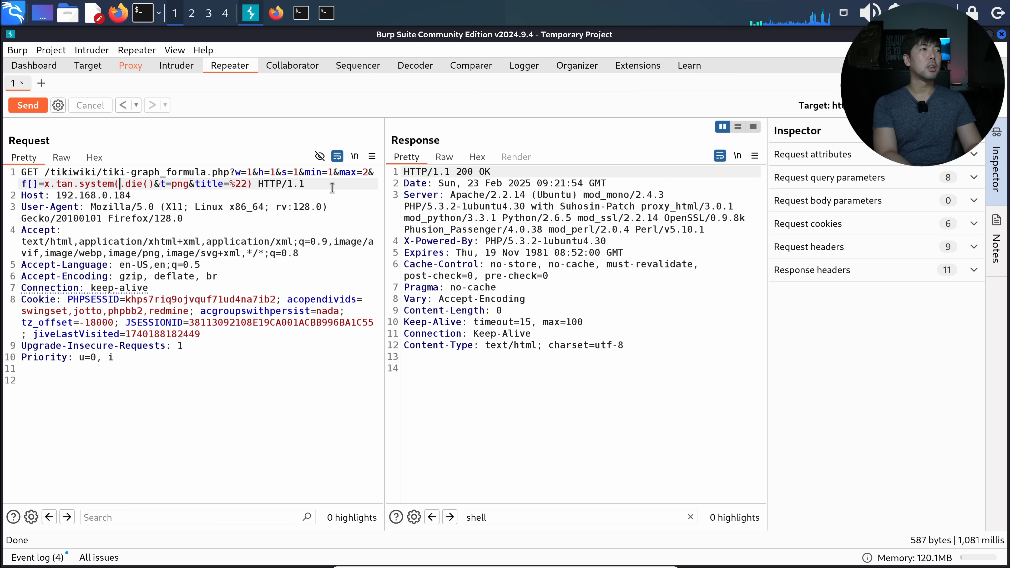
pyautogui.write("'ls'")
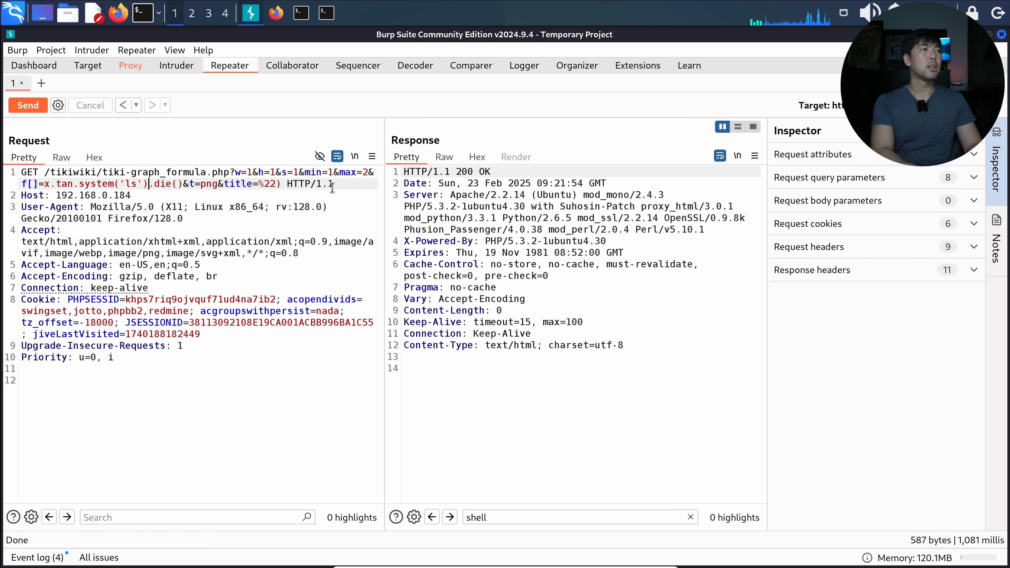
pyautogui.click(27, 105)
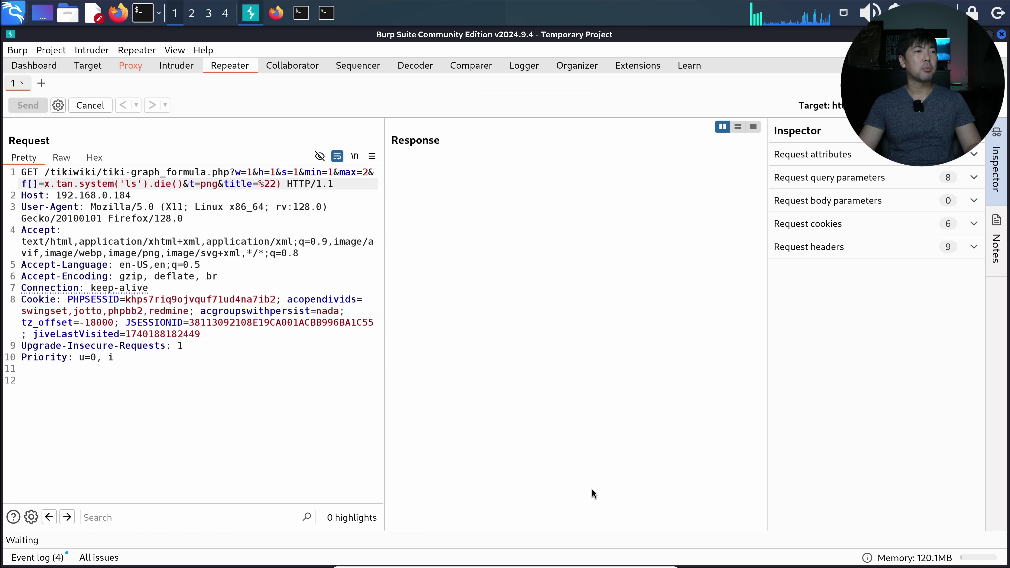
pyautogui.click(27, 106)
pyautogui.write('shell')
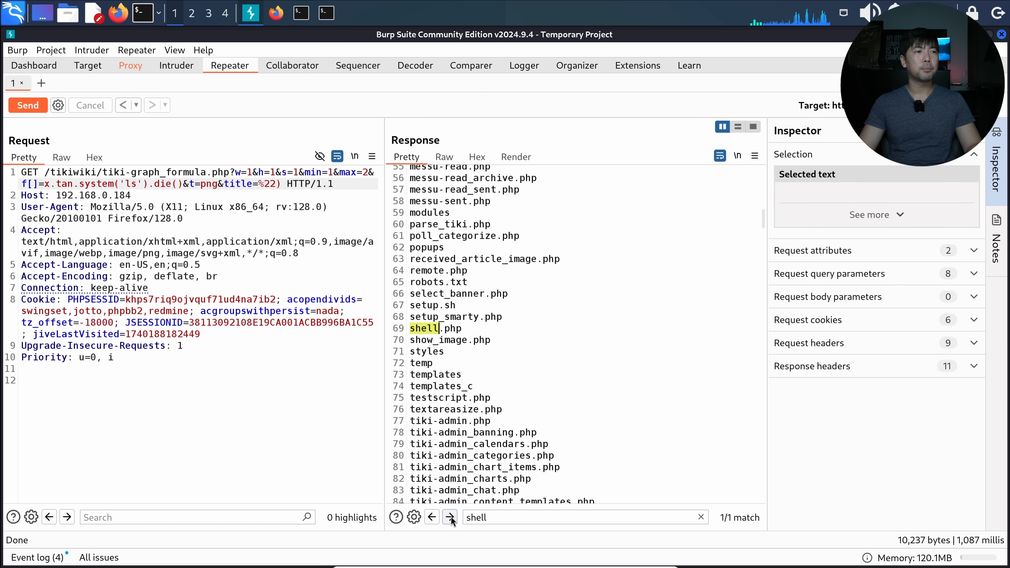
pyautogui.doubleClick(426, 328)
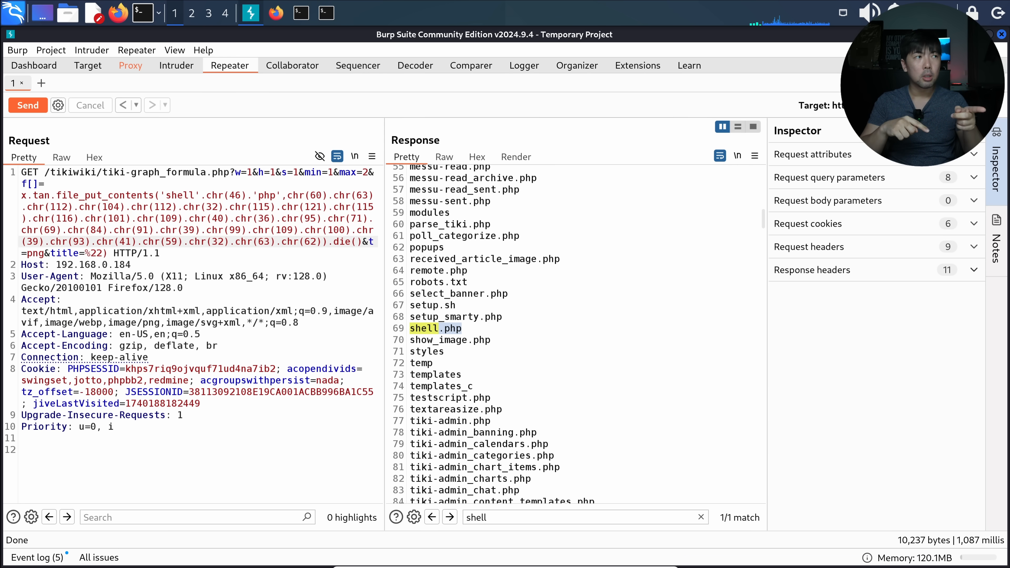
pyautogui.moveTo(121, 304)
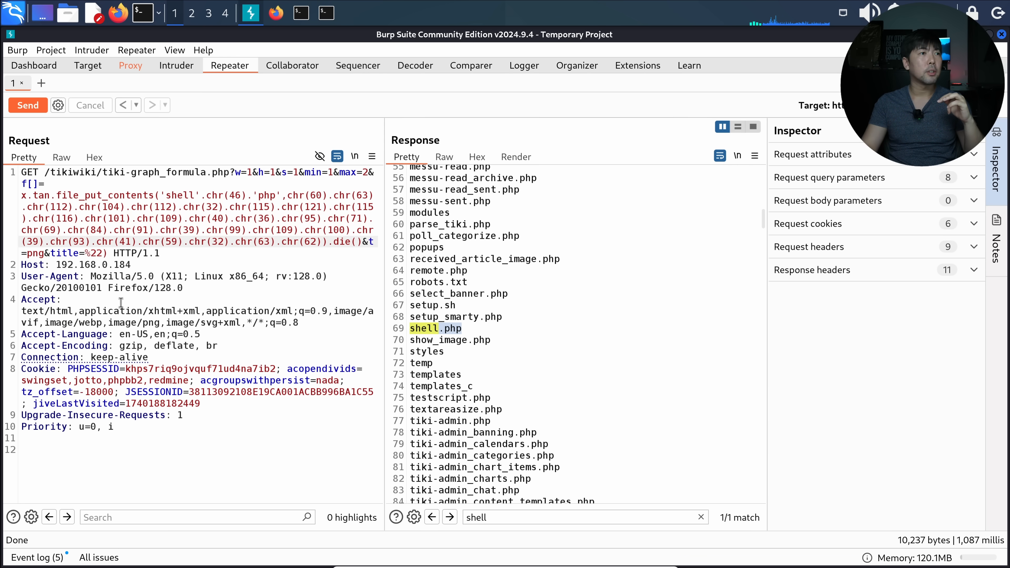
# Send the chr()-encoded PHP shell payload into shell.php
pyautogui.click(27, 105)
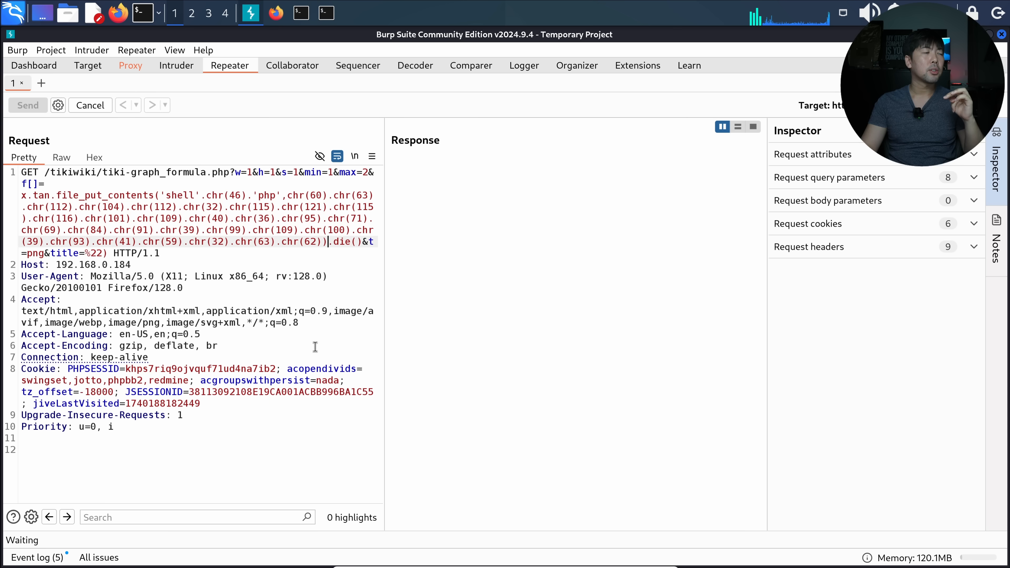
# Send the shell-writing request, then replace the payload with ls and resend it
pyautogui.click(28, 105)
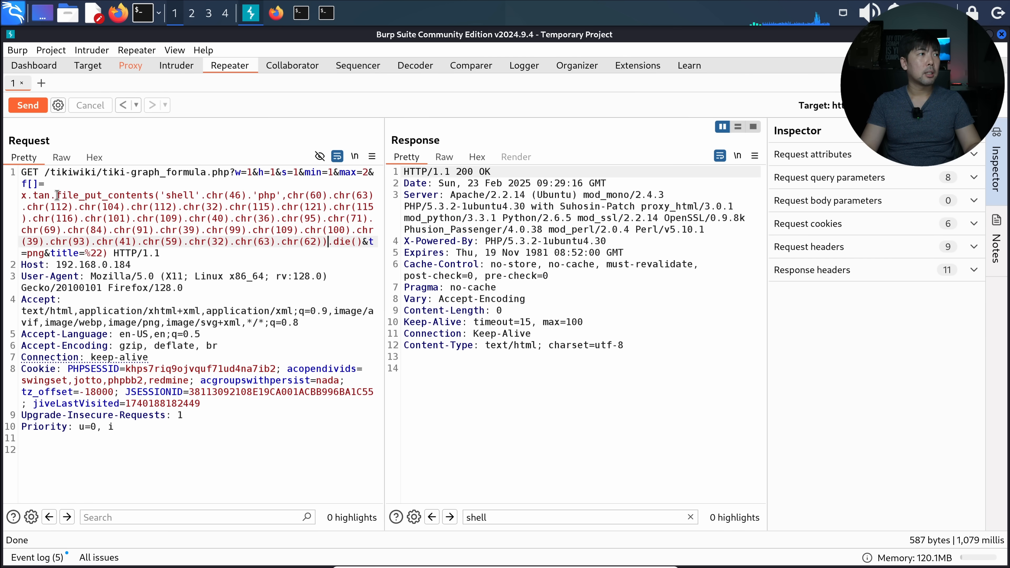
pyautogui.moveTo(59, 195); pyautogui.dragTo(277, 218)
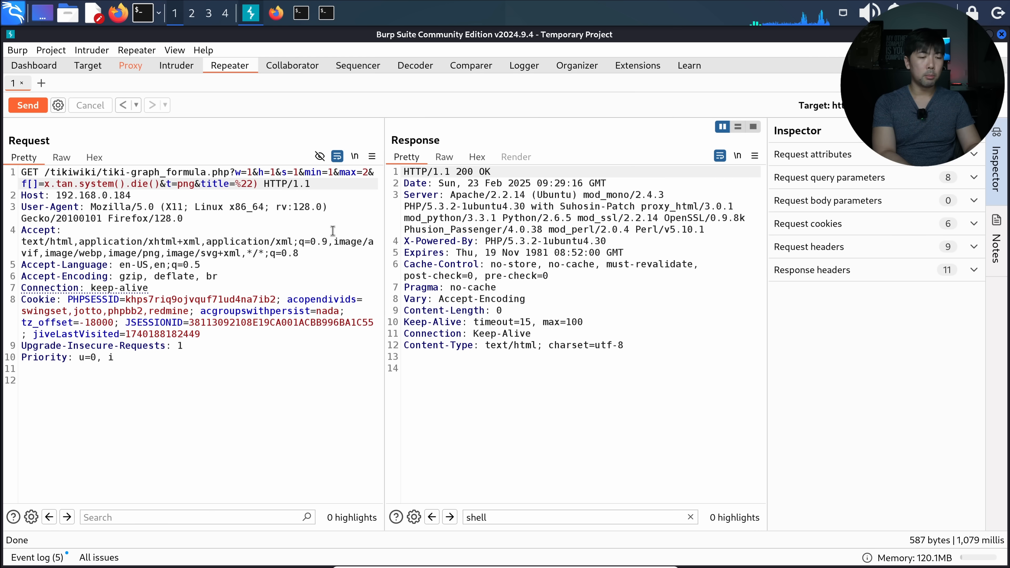
pyautogui.write('ls')
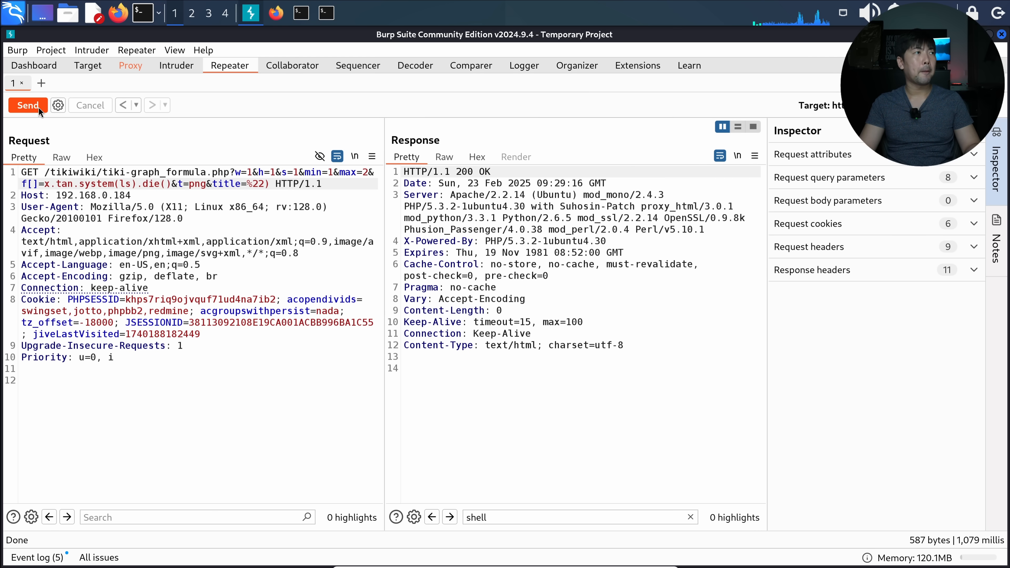
pyautogui.click(28, 105)
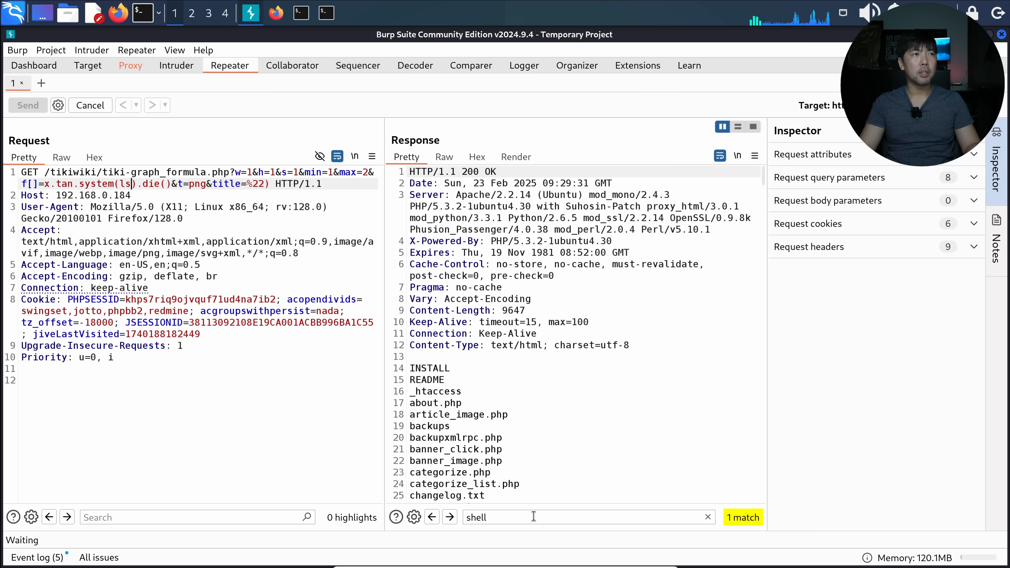
# Search the response for 'shell' and land on the shell.php entry in the listing
pyautogui.click(449, 517)
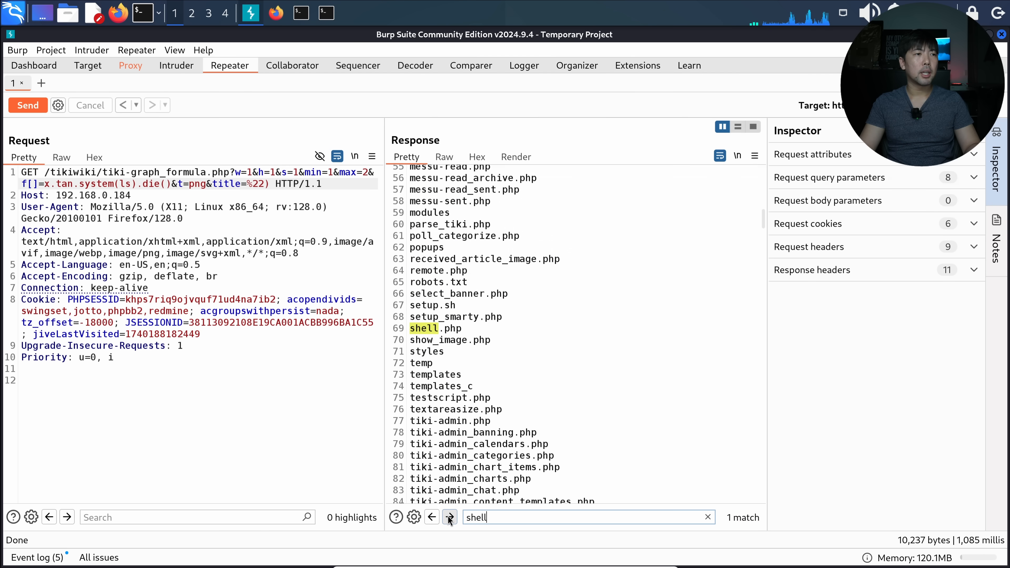
pyautogui.doubleClick(424, 328)
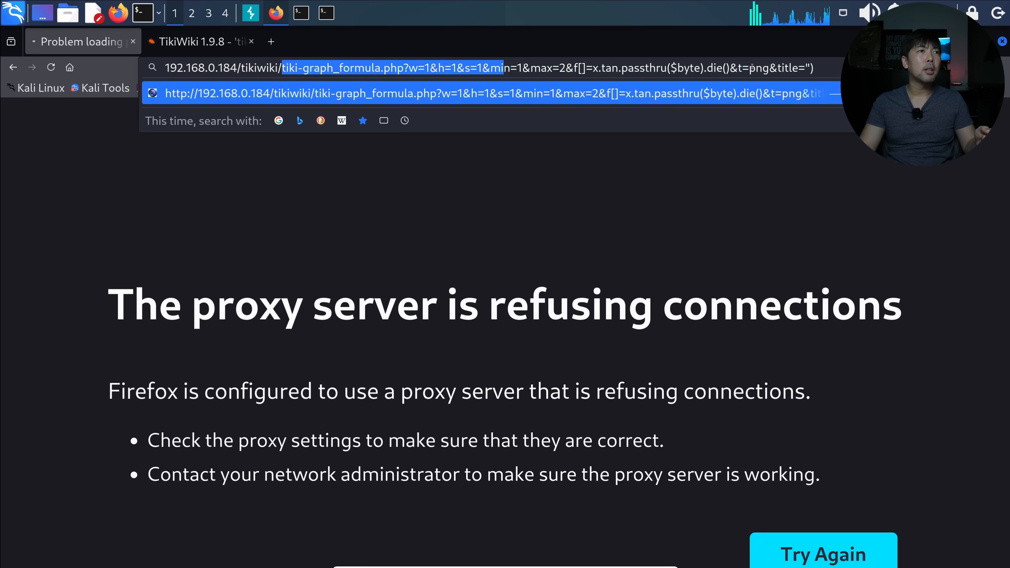
# Navigate to 192.168.0.184/tikiwiki/shell.php? in the address bar
pyautogui.write('192.168.0.184/tikiwiki/shell.')
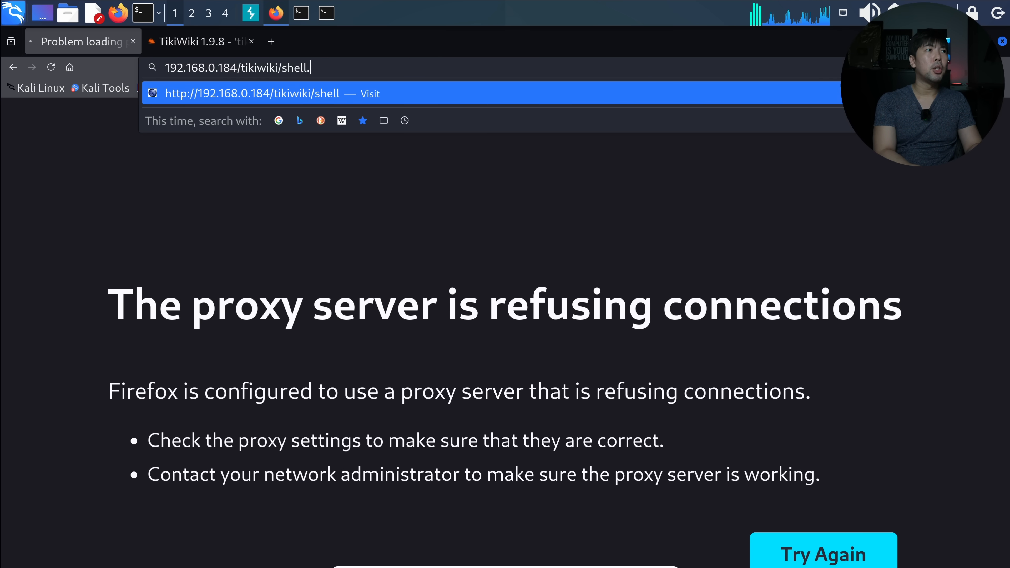
pyautogui.write('php?')
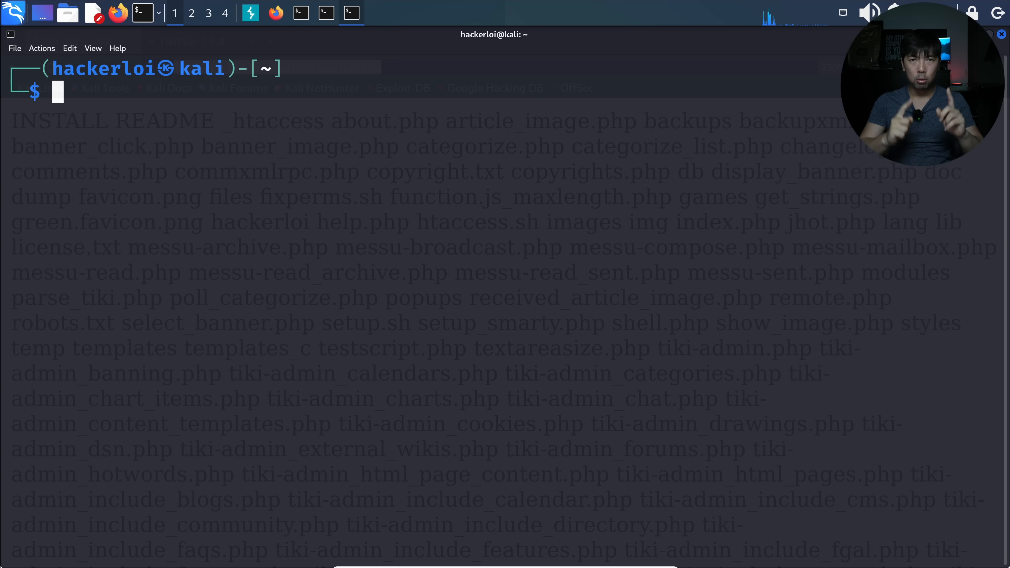
pyautogui.moveTo(435, 129)
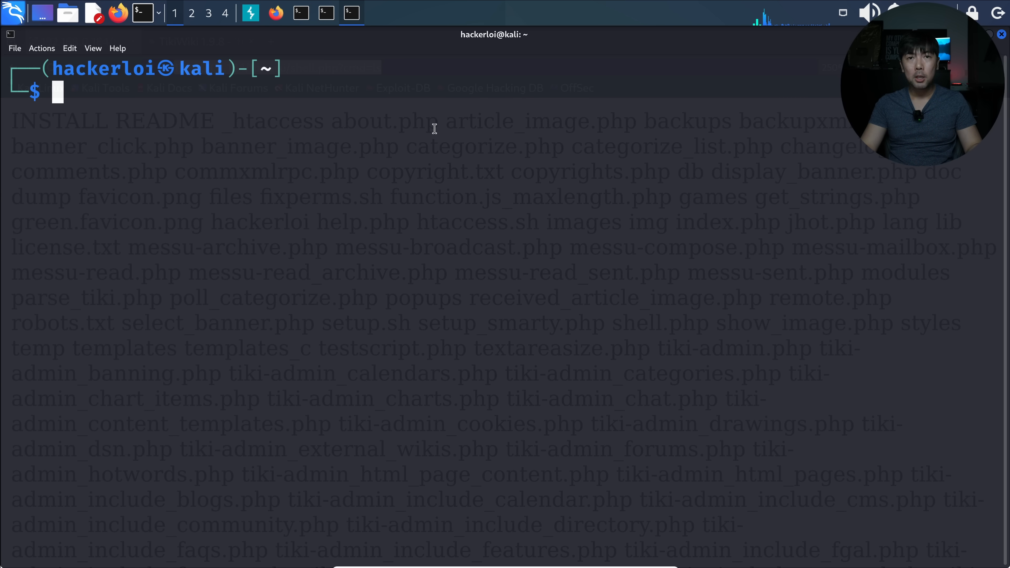
# Run commix against the shell.php URL and answer Y to get the pseudo-terminal shell
pyautogui.write('COO')
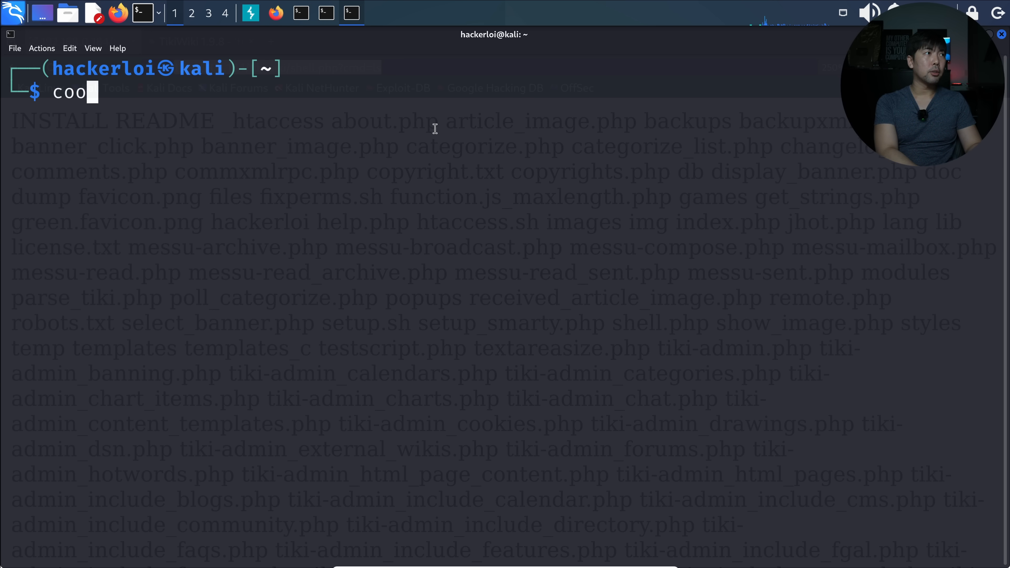
pyautogui.write('mmix')
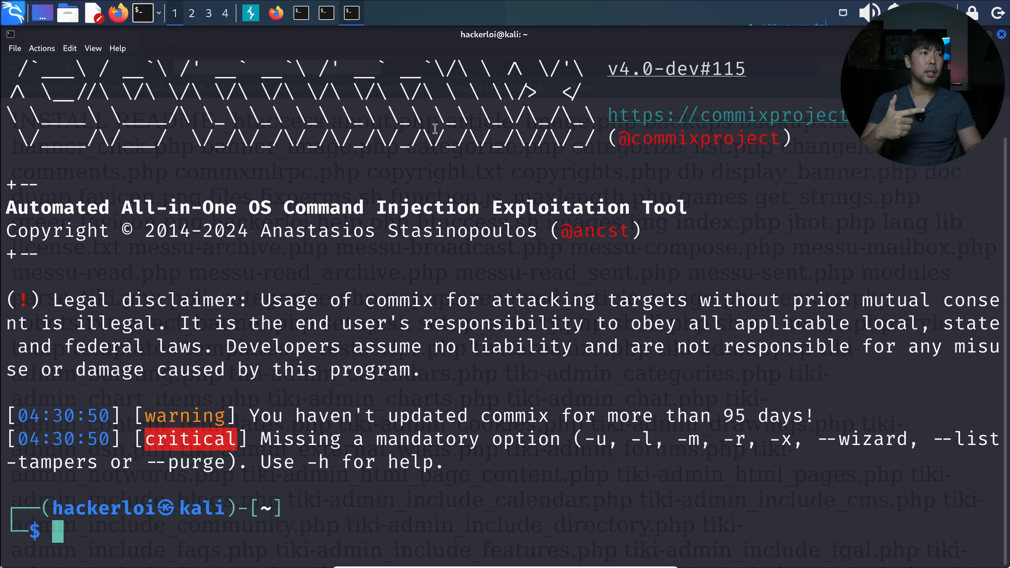
pyautogui.write('commix -')
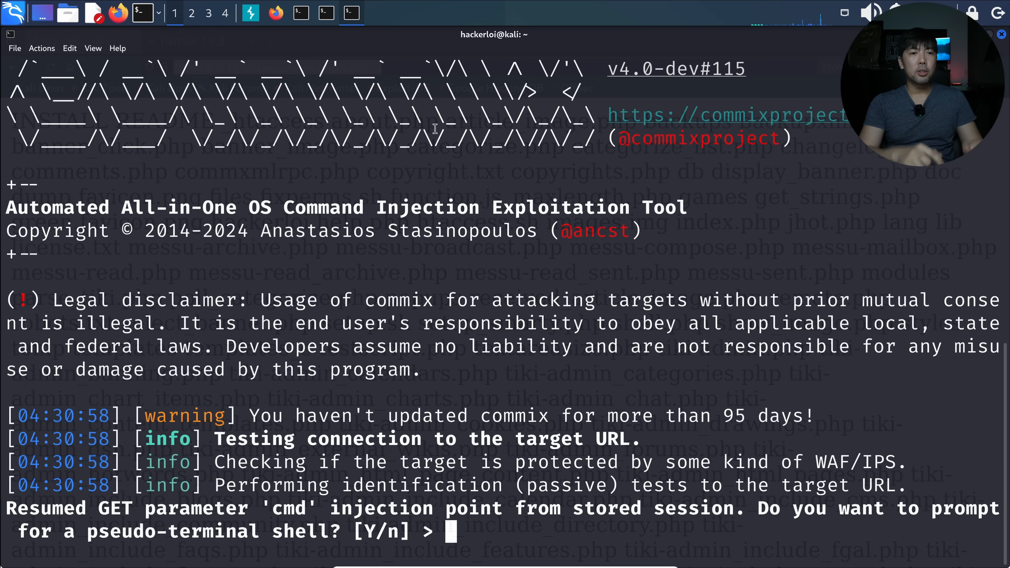
pyautogui.write('Y')
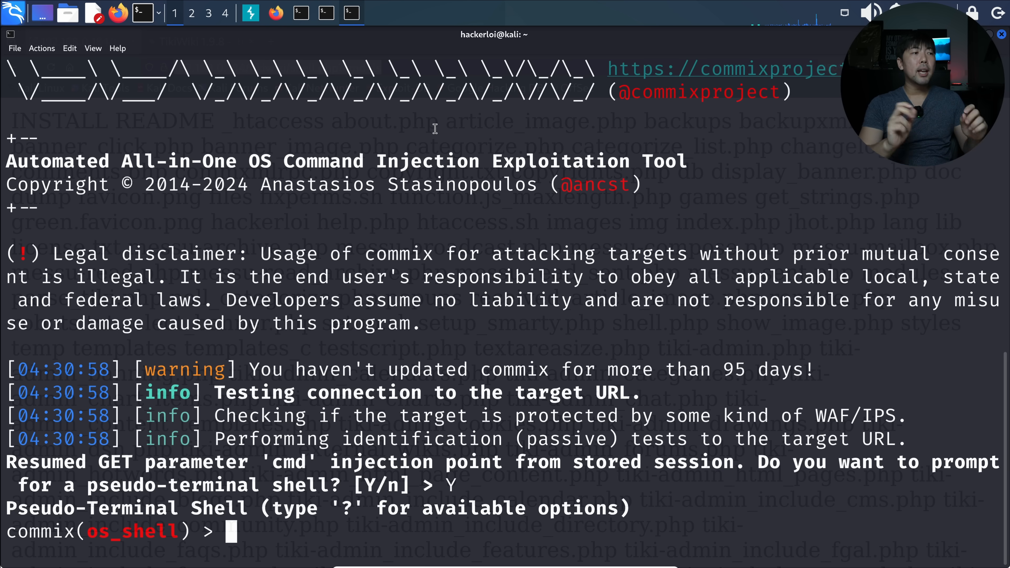
# List the web directory with ls and begin cat tikiwiki_graph in the os_shell
pyautogui.write('p')
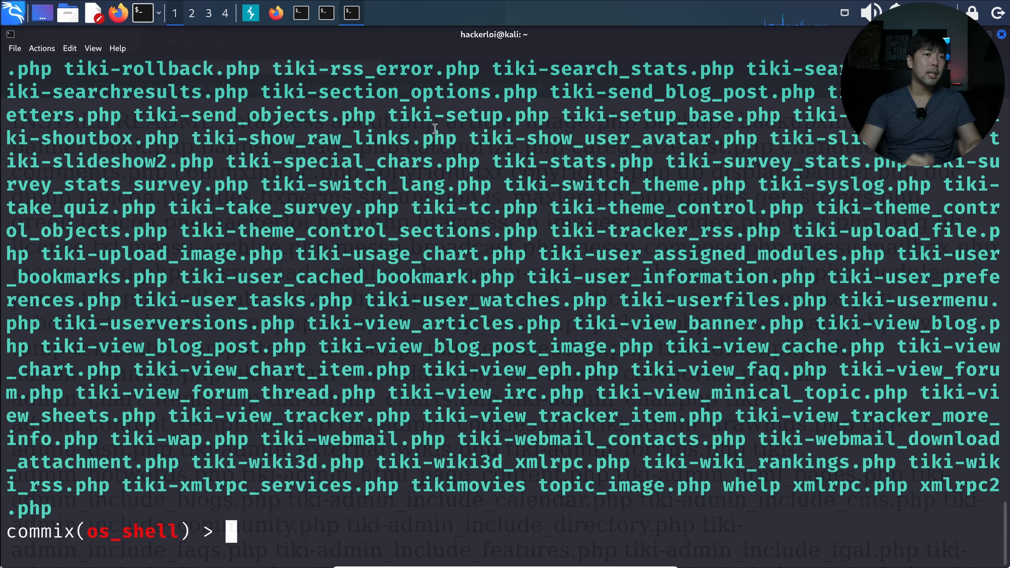
pyautogui.write('cat ti')
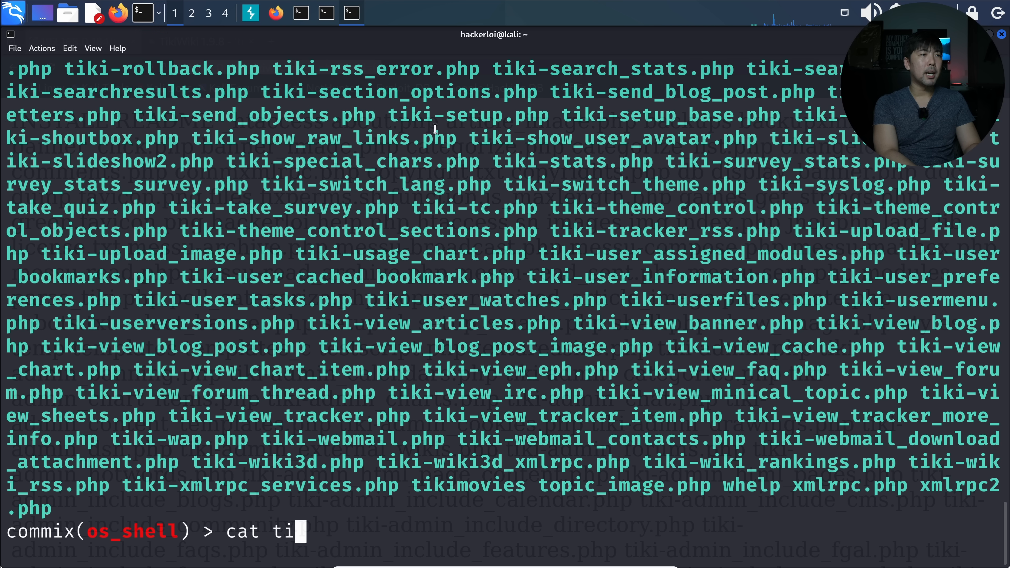
pyautogui.write('ki-')
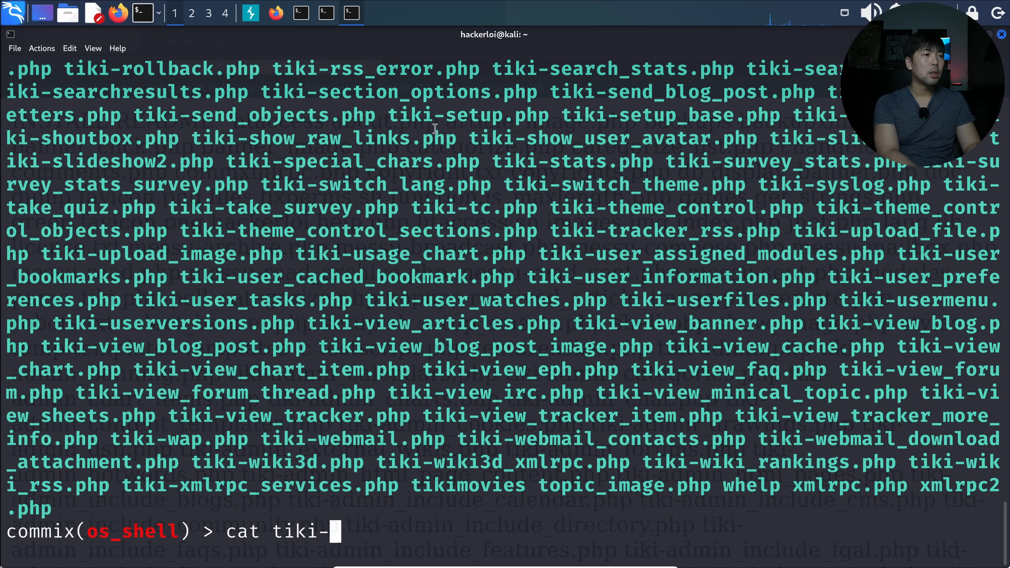
pyautogui.write('wiki')
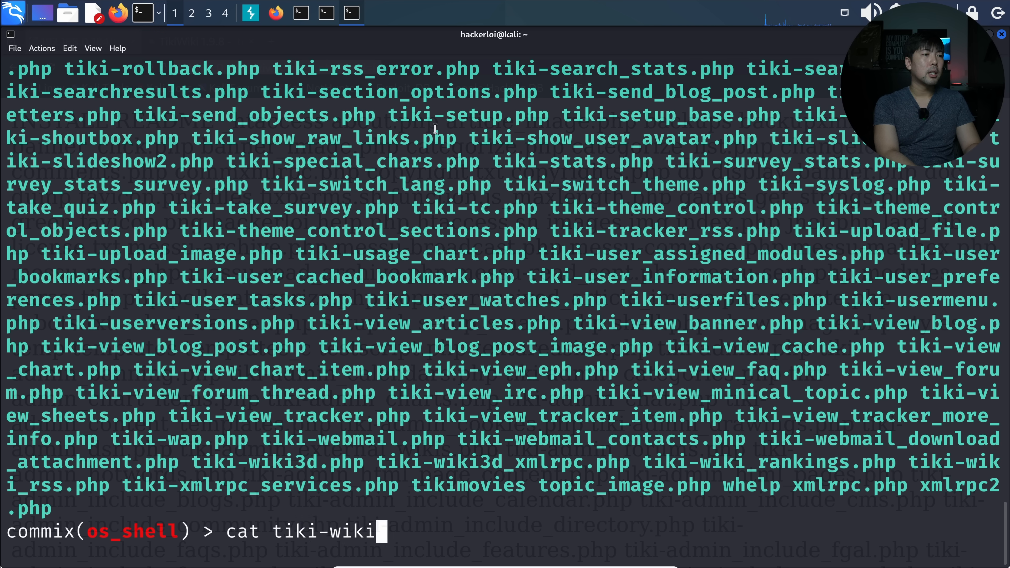
pyautogui.write('_graph')
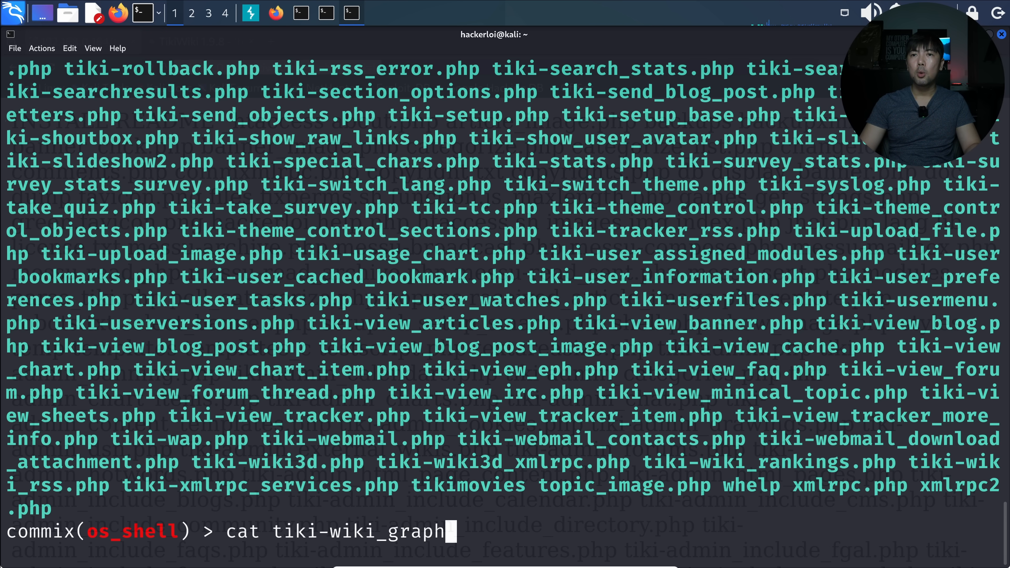
# Fix the filename typo and cat tiki-graph_formula.php to print its PHP source
pyautogui.write('~=')
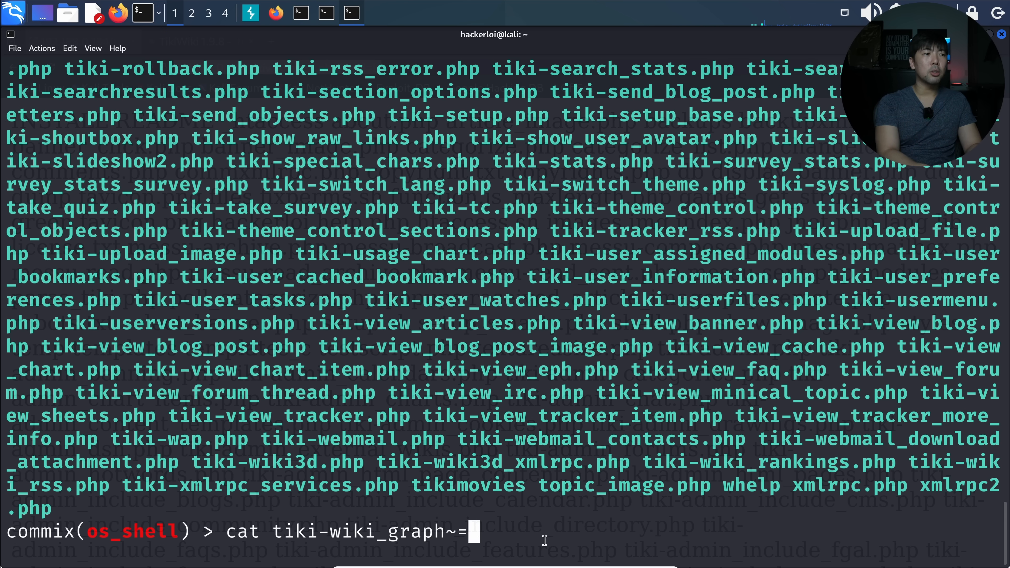
pyautogui.press('BackSpace')
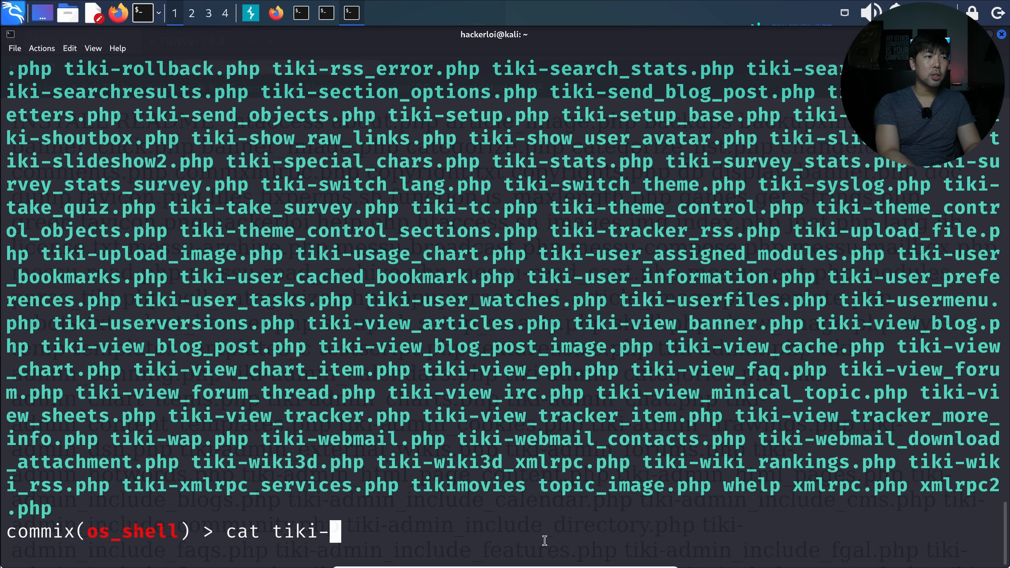
pyautogui.write('graph_formu')
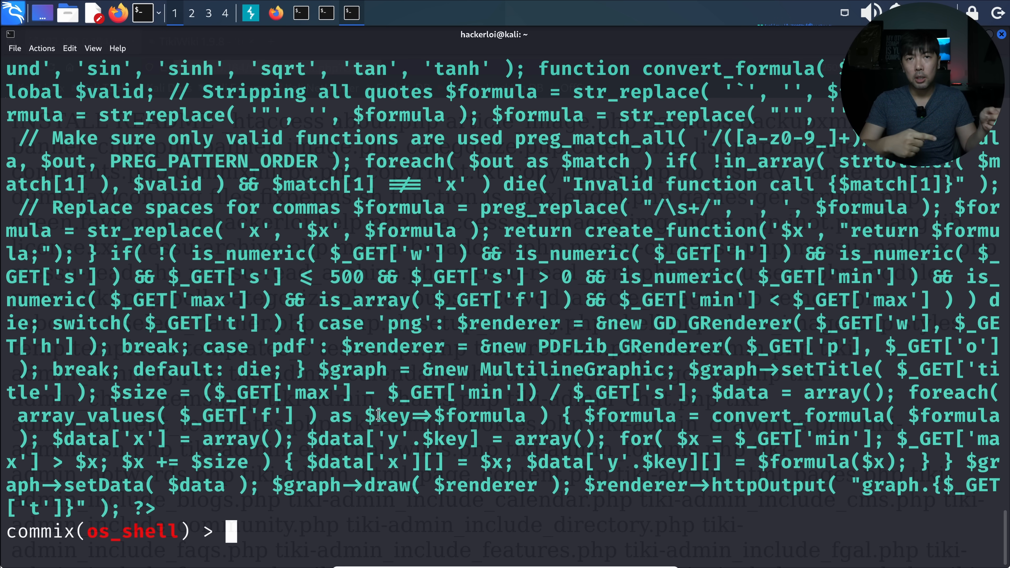
pyautogui.write('cat')
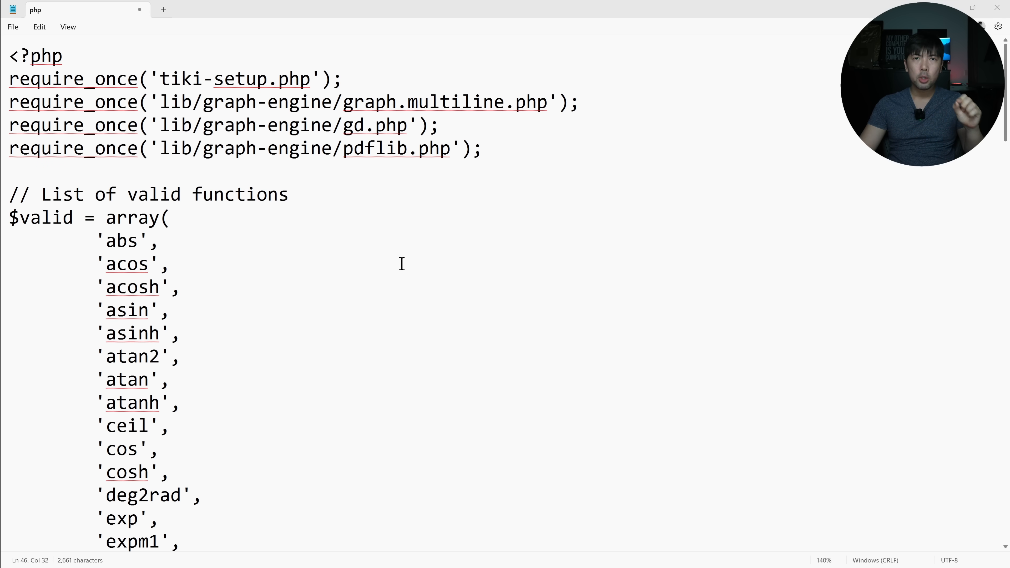
# Scroll to convert_formula and select the preg_match_all function-name regex
pyautogui.scroll(-3)
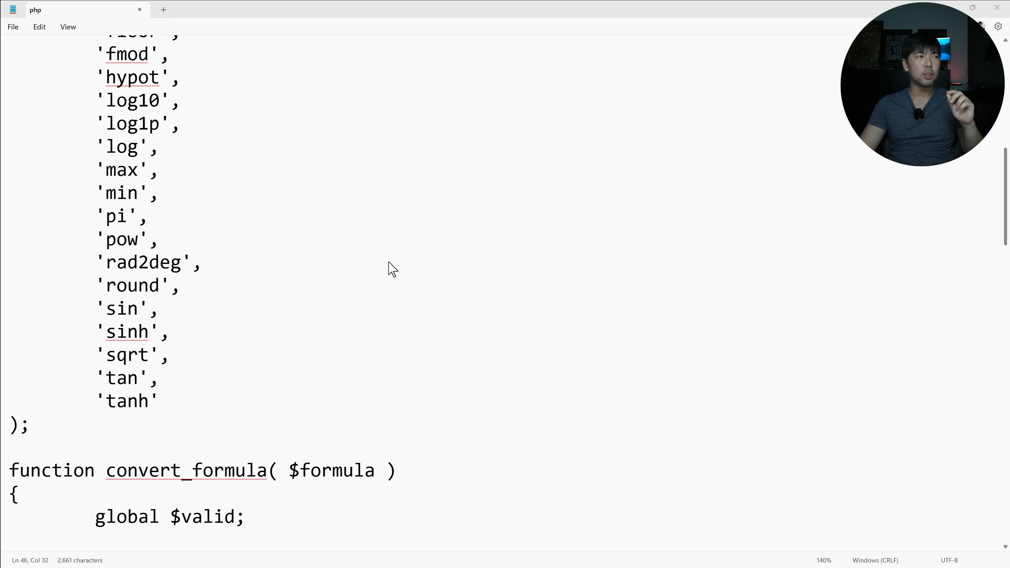
pyautogui.scroll(-3)
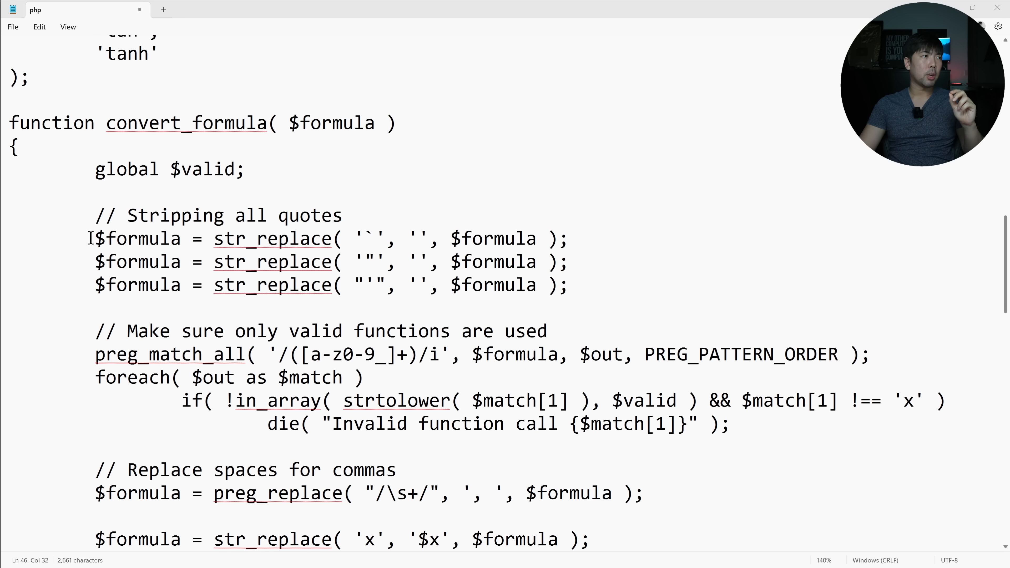
pyautogui.moveTo(95, 238); pyautogui.dragTo(568, 284)
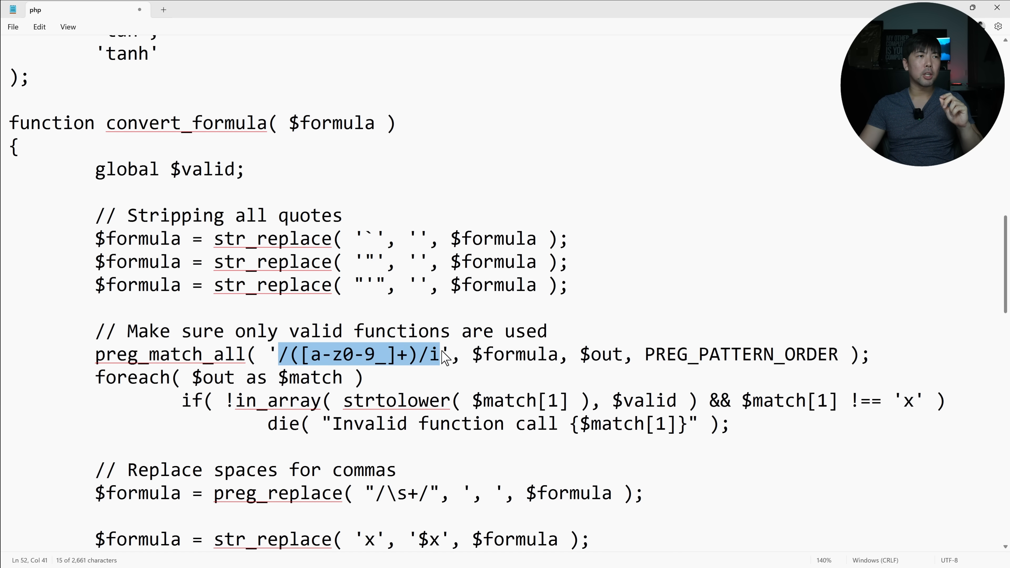
pyautogui.moveTo(449, 383)
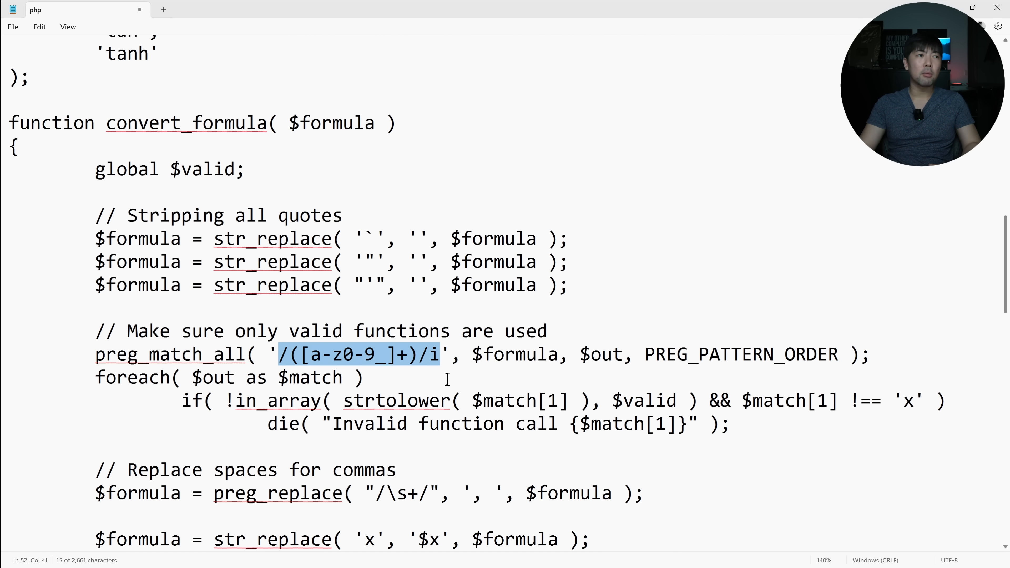
# Scroll further to the \s+ space-replacing pattern and valid-function checks
pyautogui.scroll(-3)
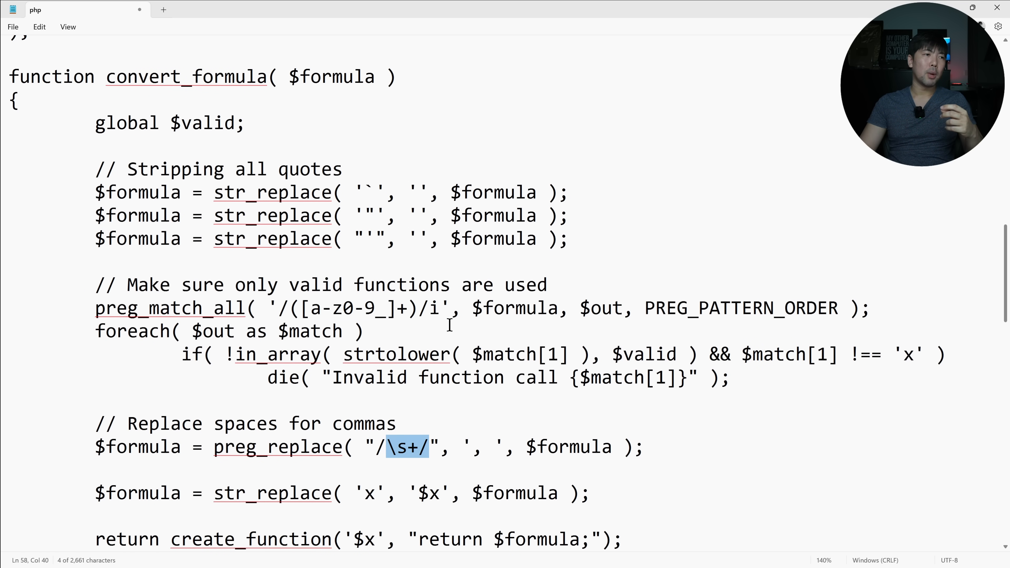
pyautogui.scroll(-3)
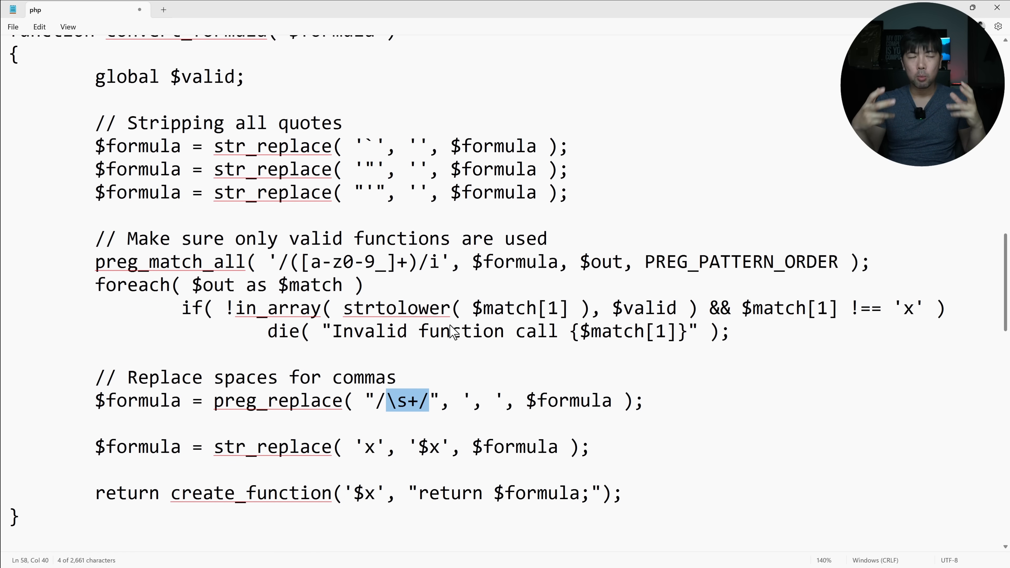